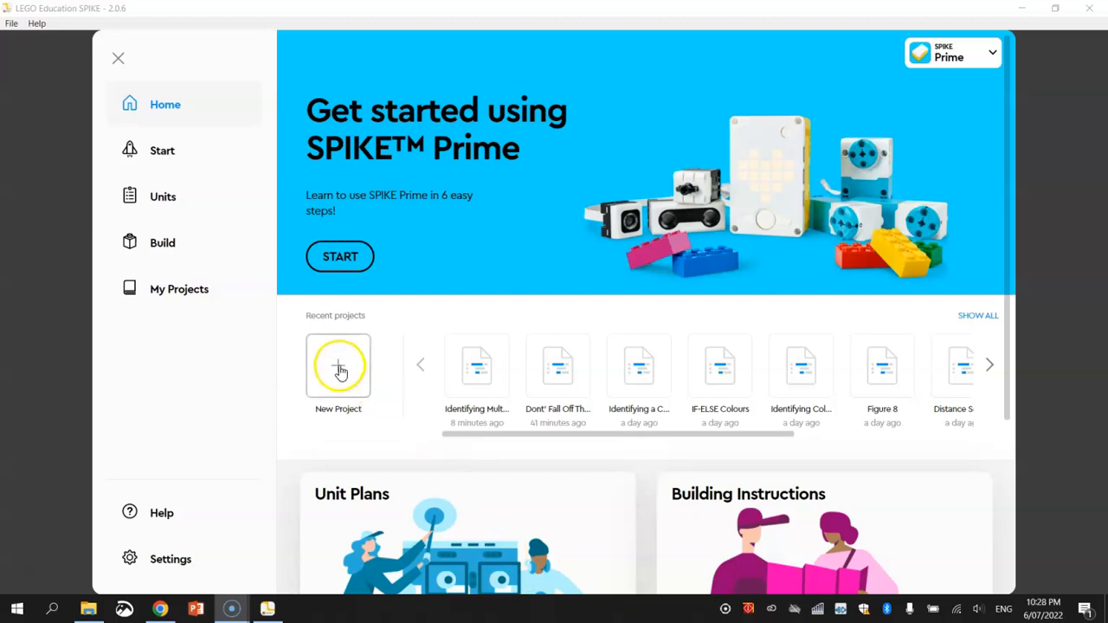
# - Create a new Python project named 'Detecting Edges' with an empty code editor
pyautogui.click(337, 365)
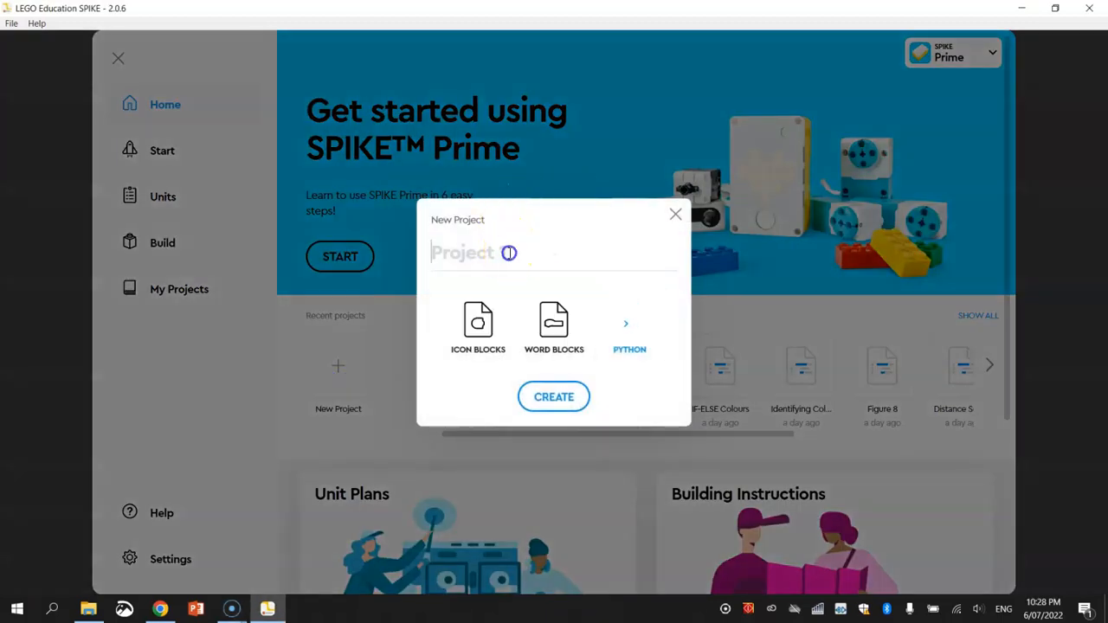
pyautogui.write('Detecting Edges')
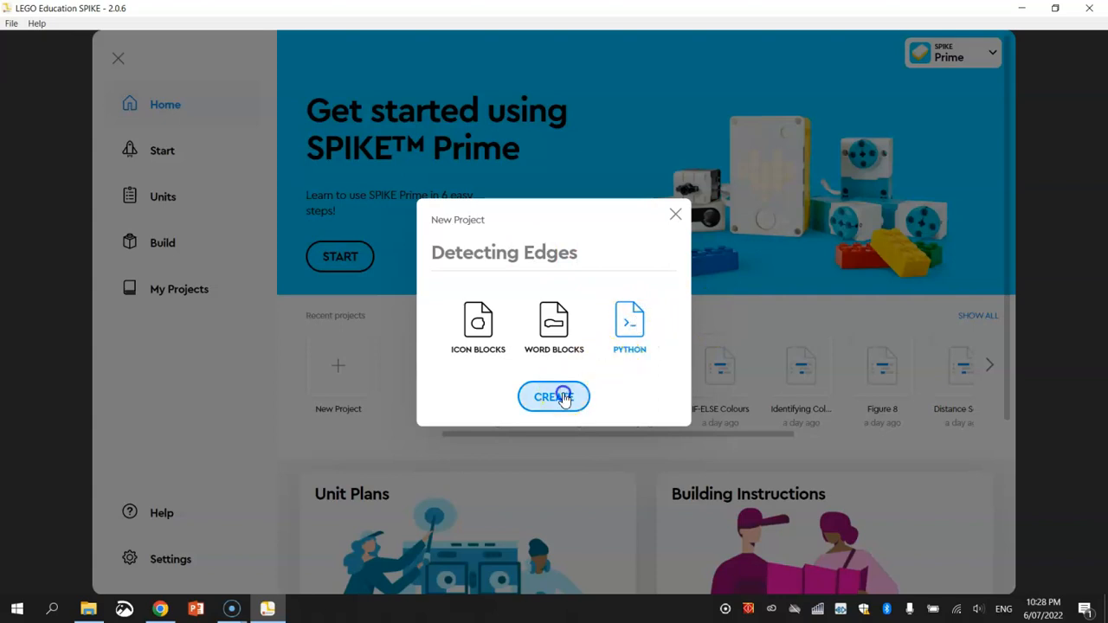
pyautogui.click(554, 396)
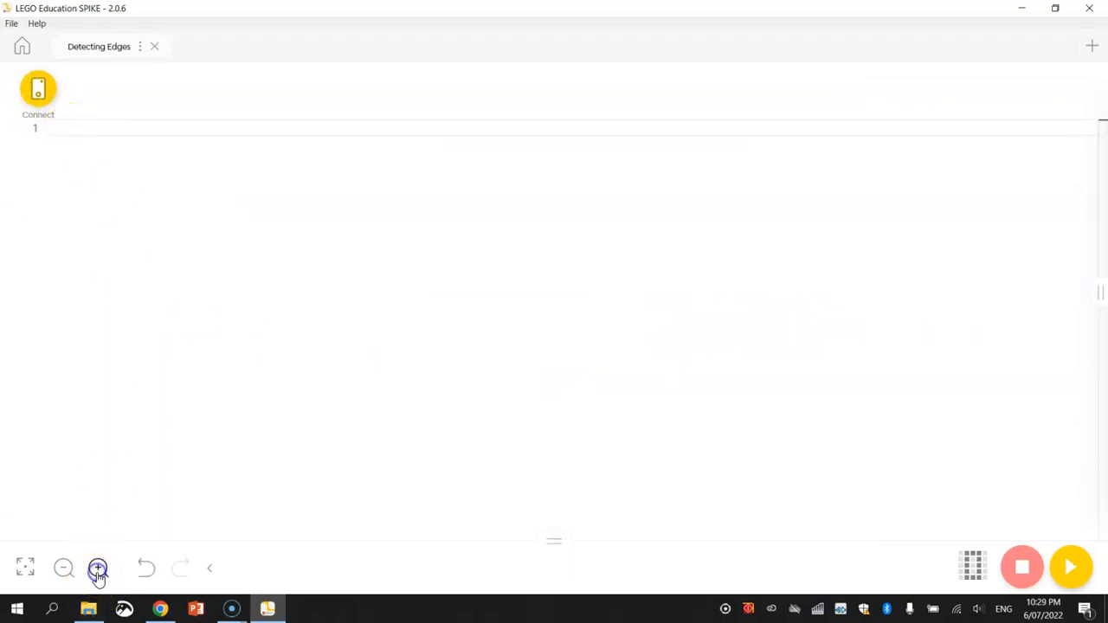
# - Enlarge the code text and connect the hub named Teacher over Bluetooth
pyautogui.click(97, 568)
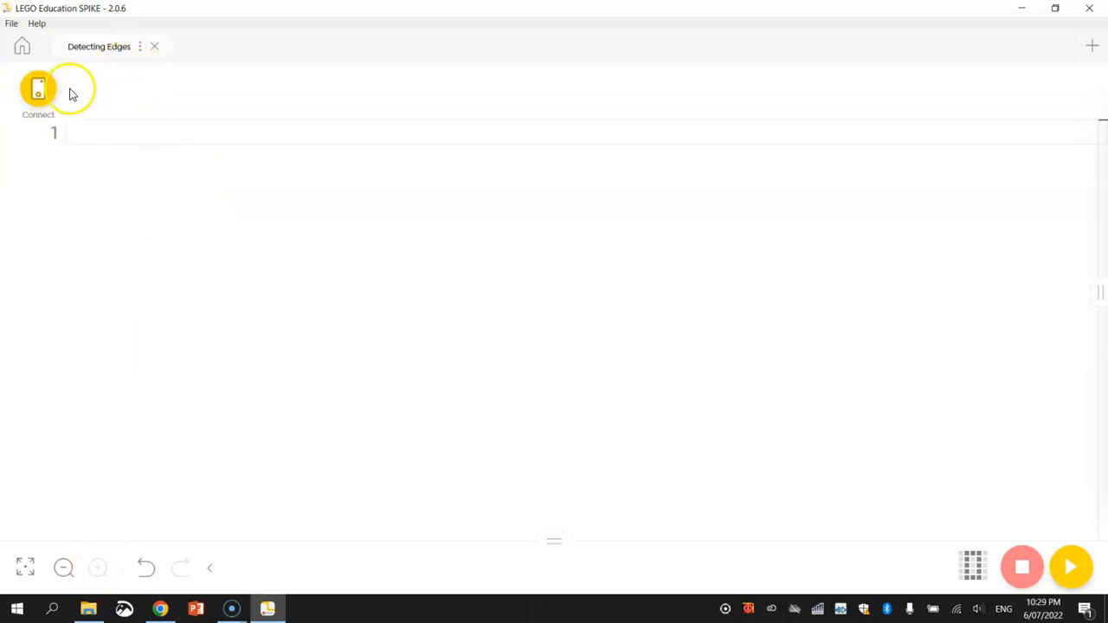
pyautogui.click(38, 90)
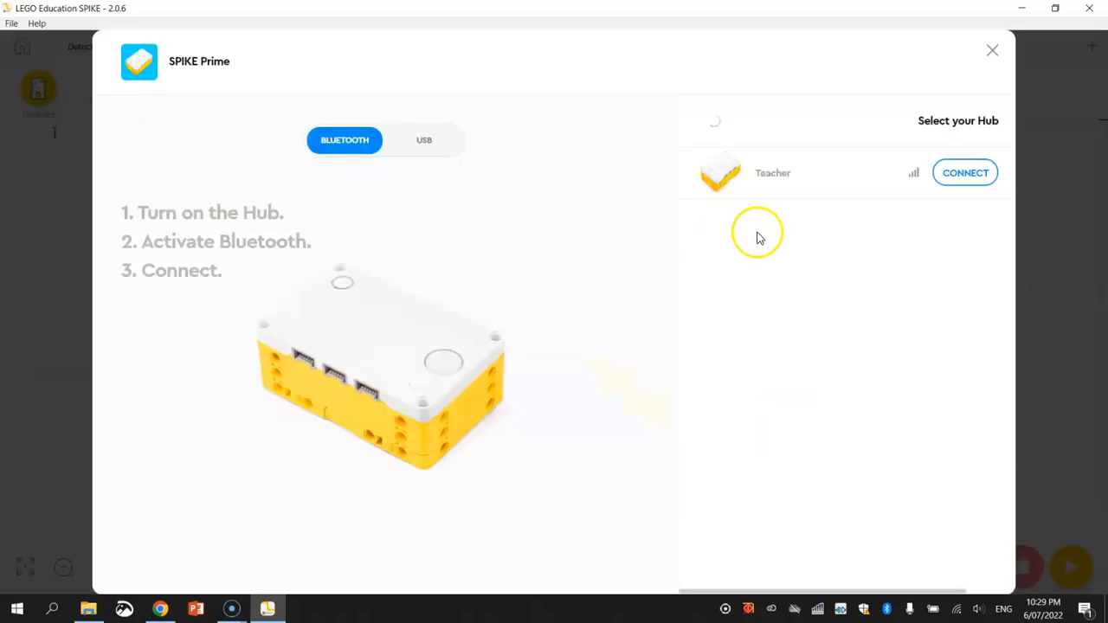
pyautogui.click(965, 173)
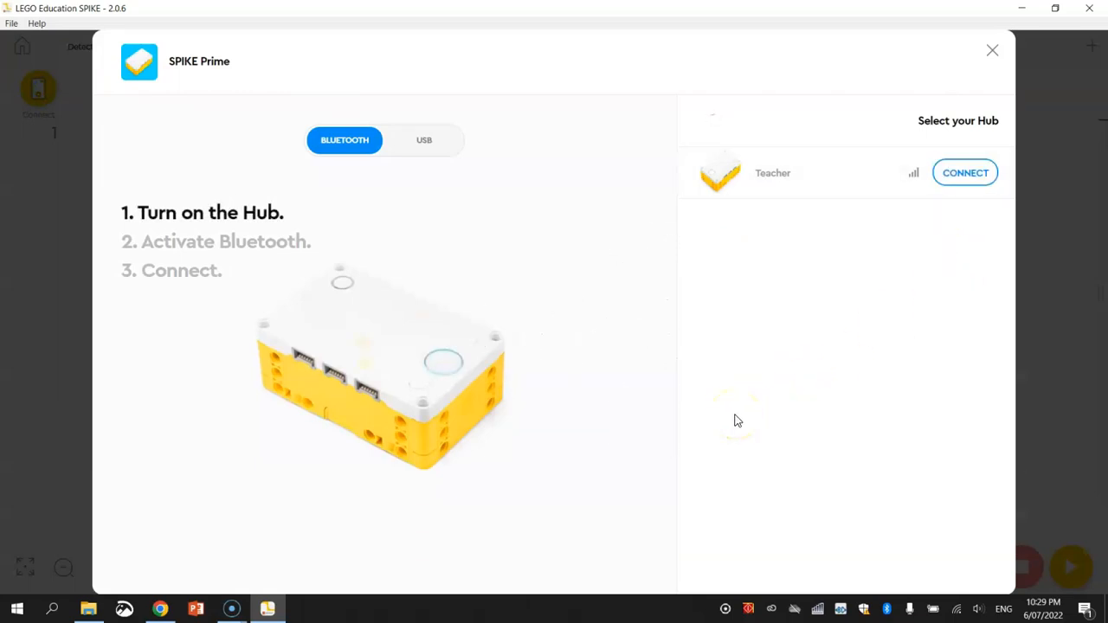
pyautogui.click(966, 173)
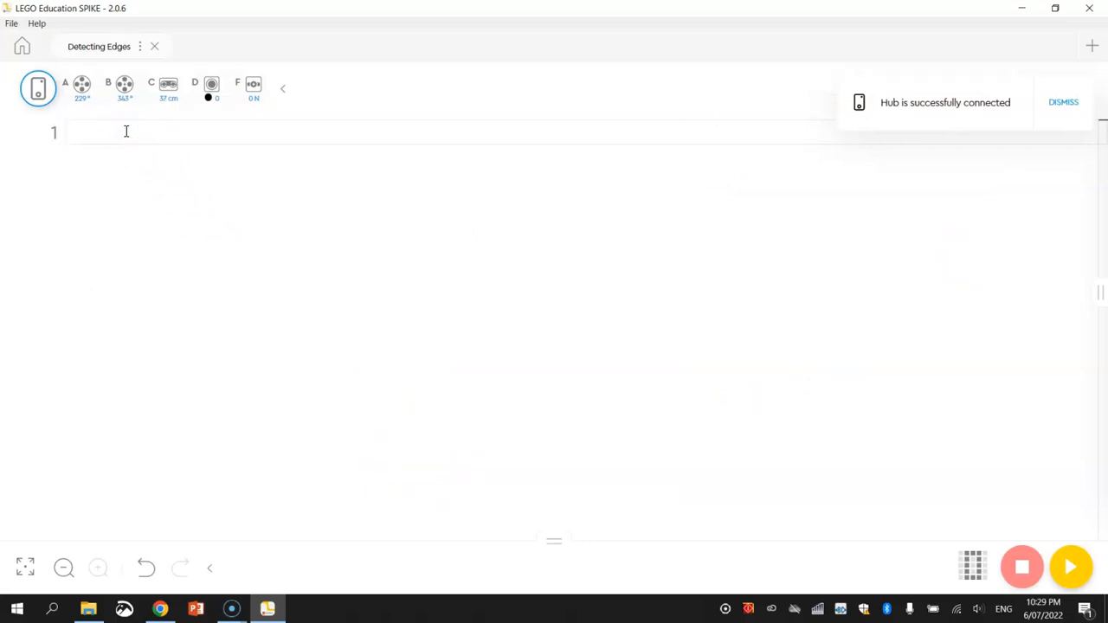
pyautogui.click(1062, 102)
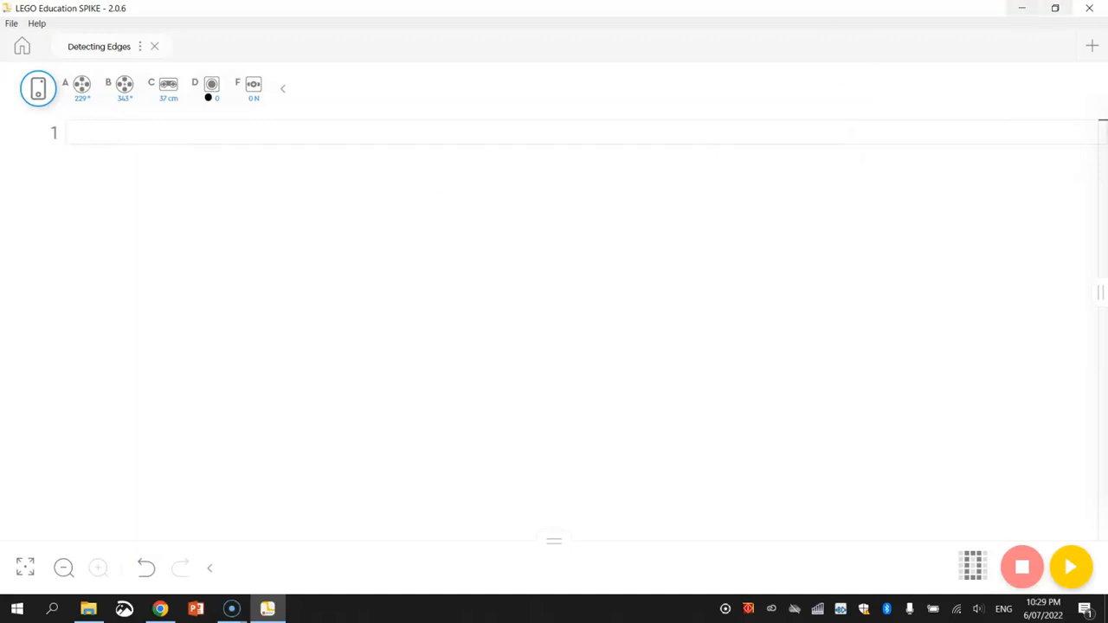
# - Add the line 'from spike import MotorPair, ColorSensor' followed by blank lines
pyautogui.write('from')
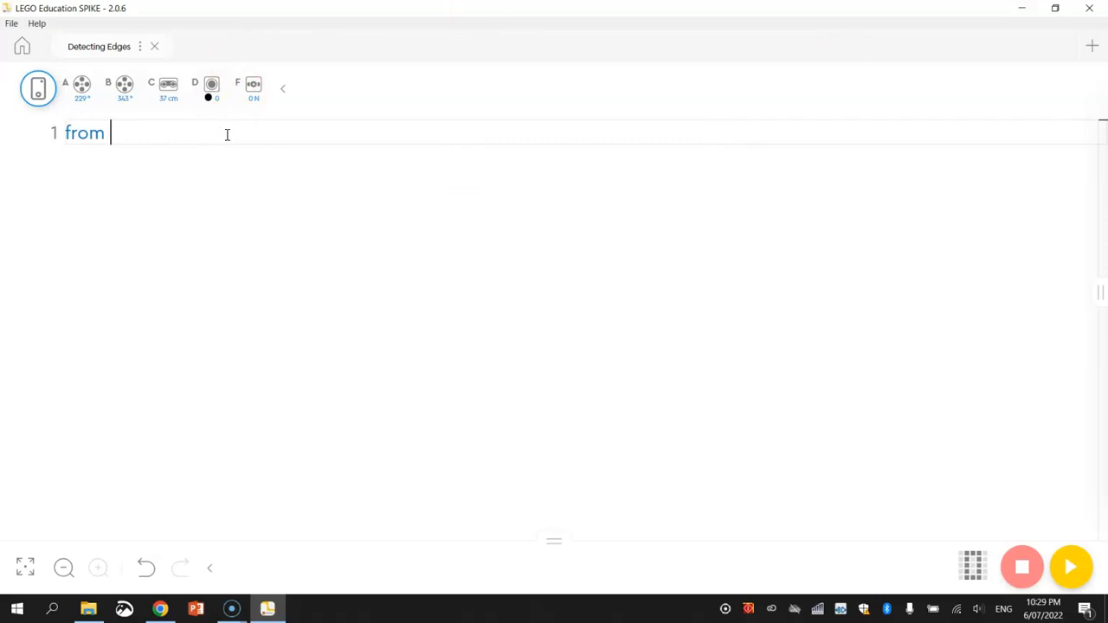
pyautogui.write('spike imp')
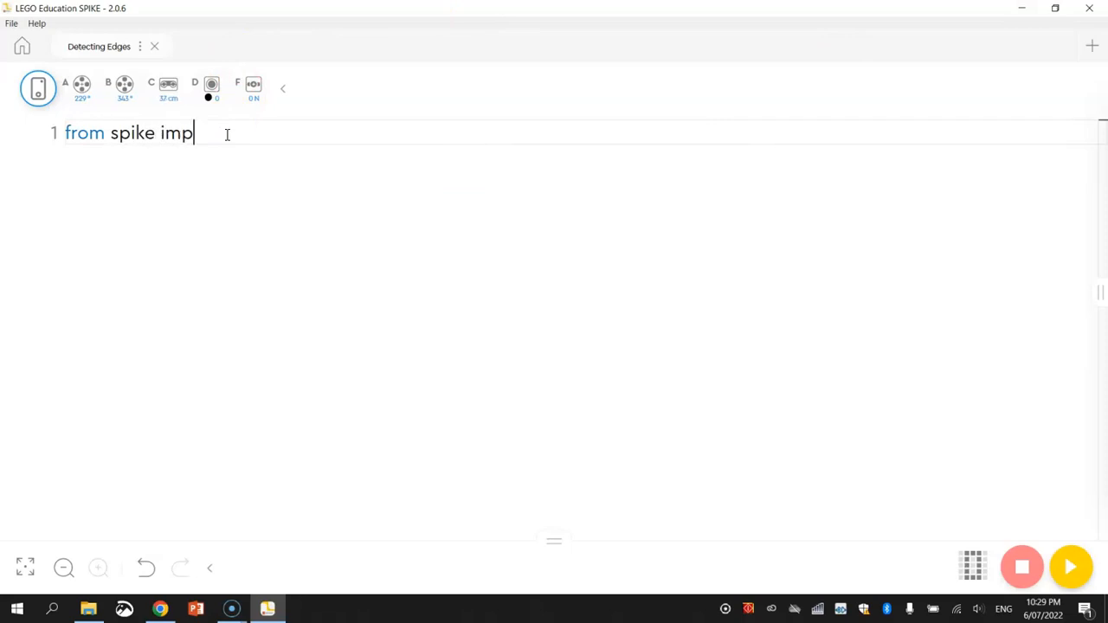
pyautogui.write('ort Mot')
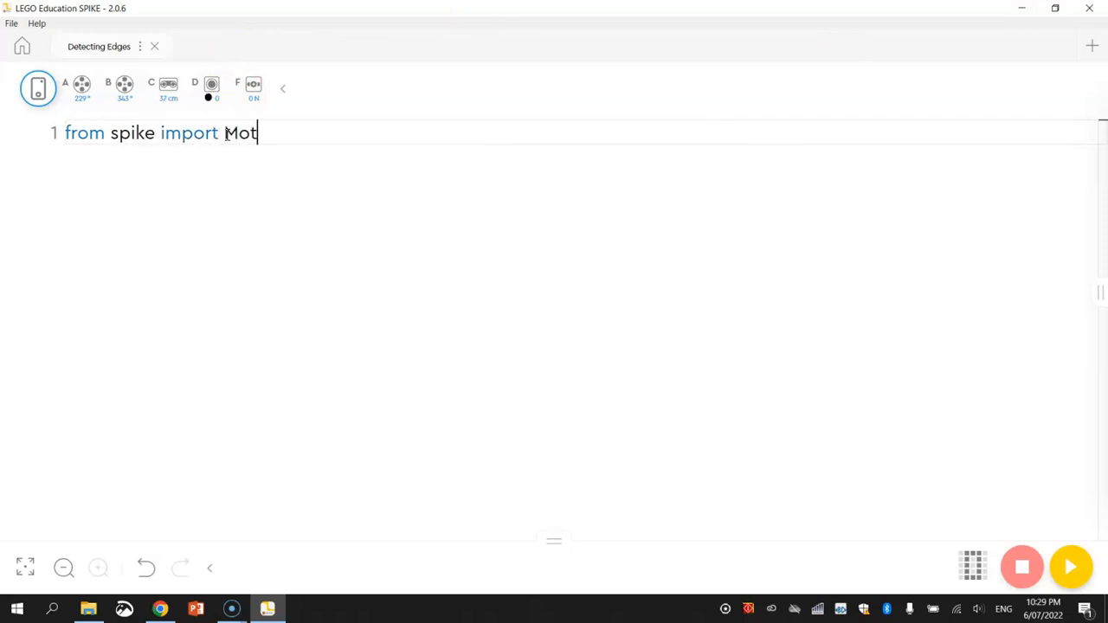
pyautogui.write('orPair,')
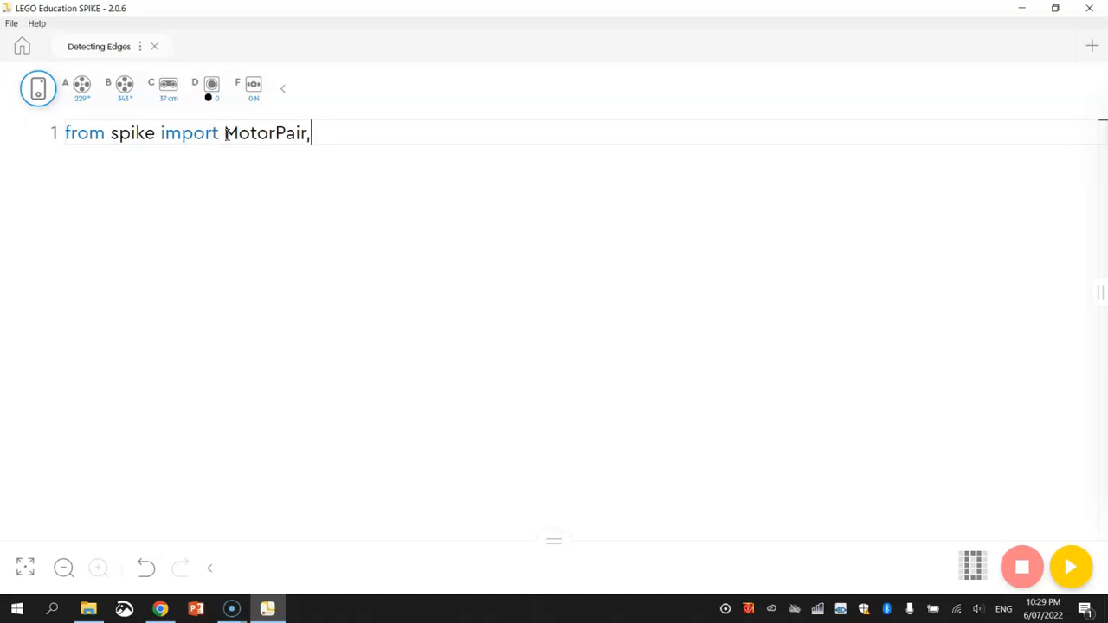
pyautogui.write('ColorSensor')
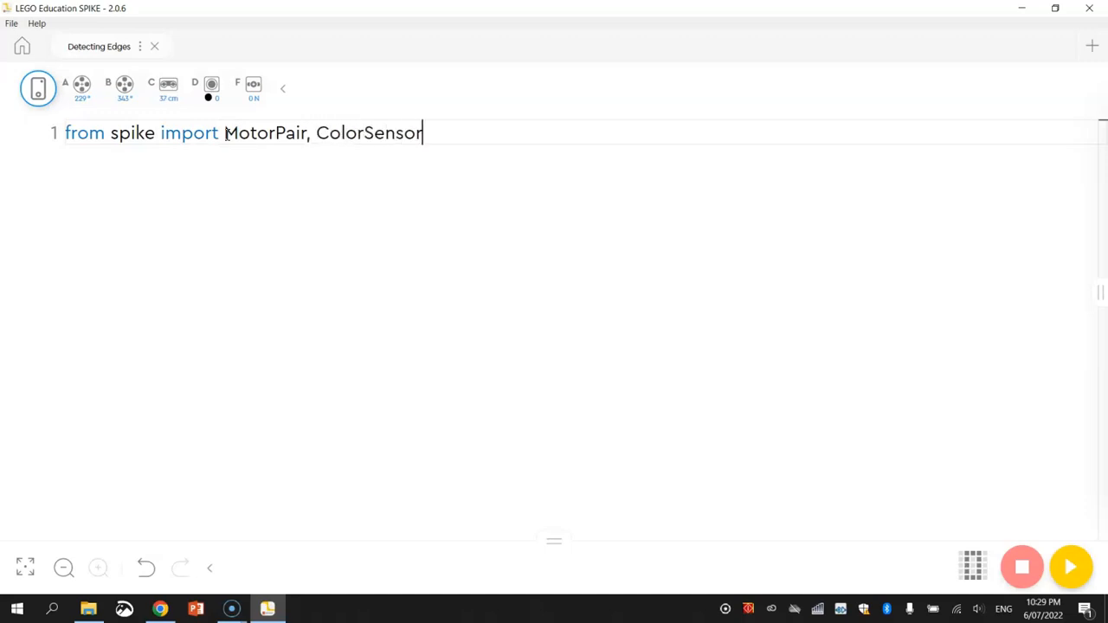
pyautogui.press('Enter')
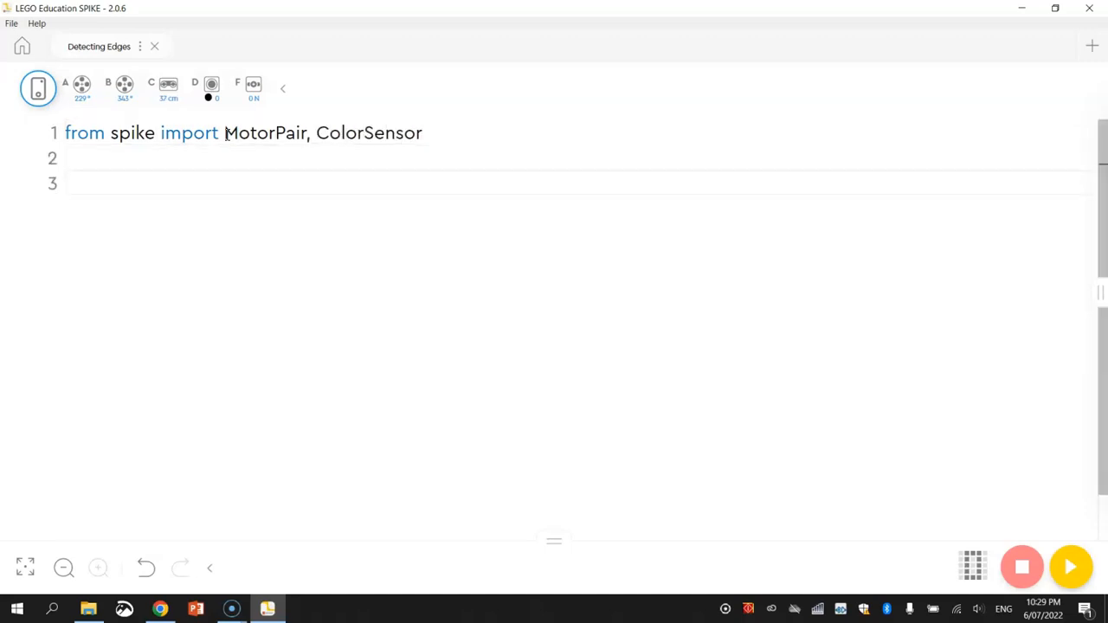
# - Add an initialise comment and define movement_motors = MotorPair('B', 'A')
pyautogui.write('#')
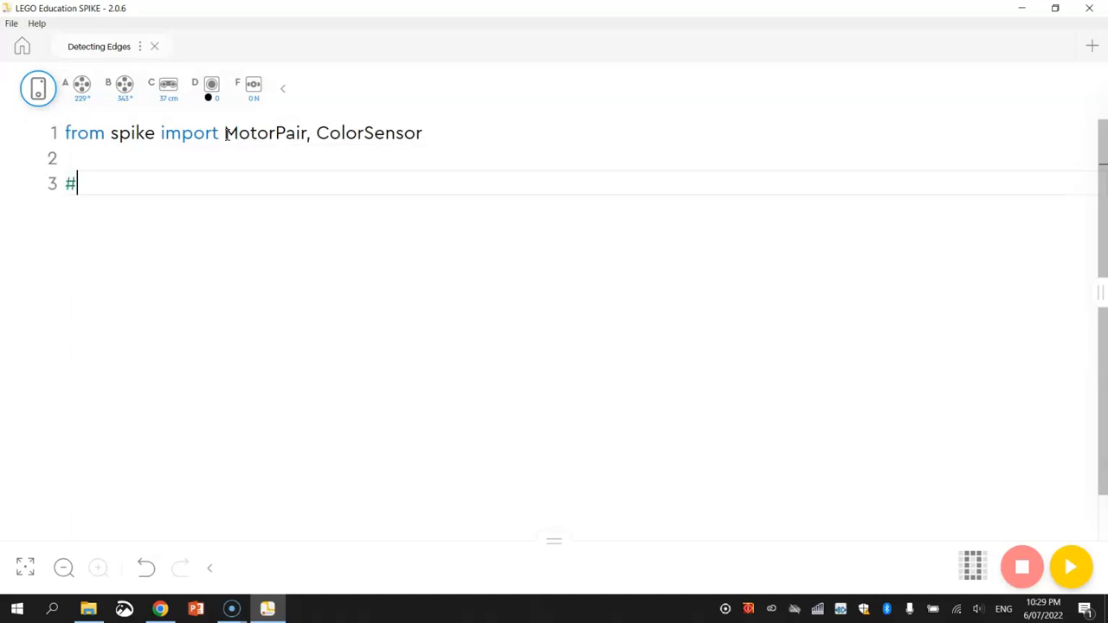
pyautogui.write('Initialise the mo')
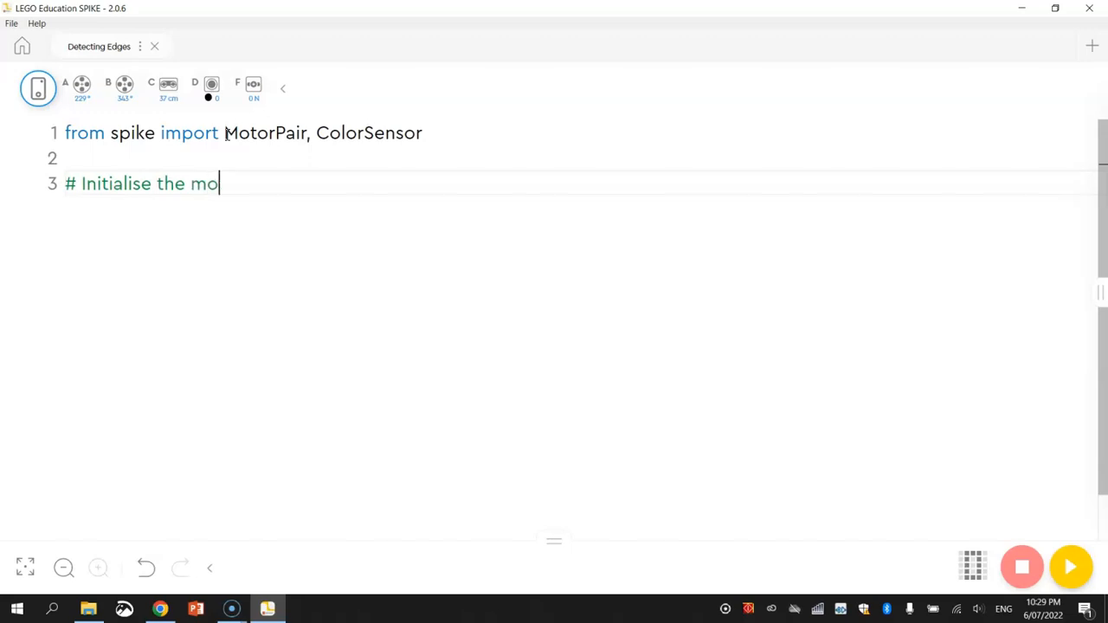
pyautogui.write('tors and the colour sensor')
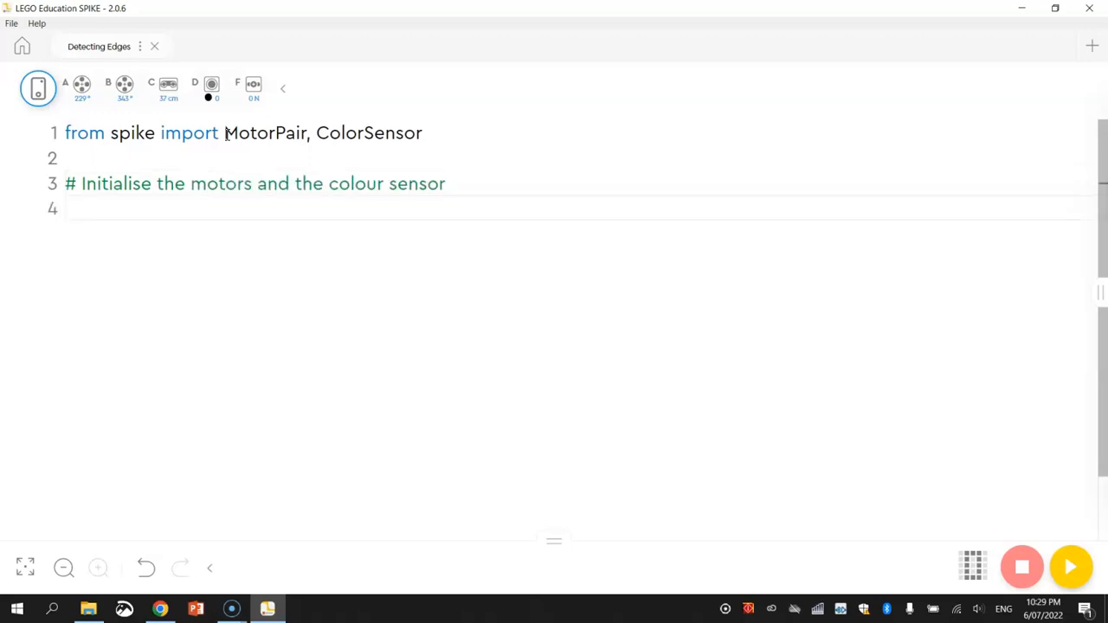
pyautogui.write('movement_motors')
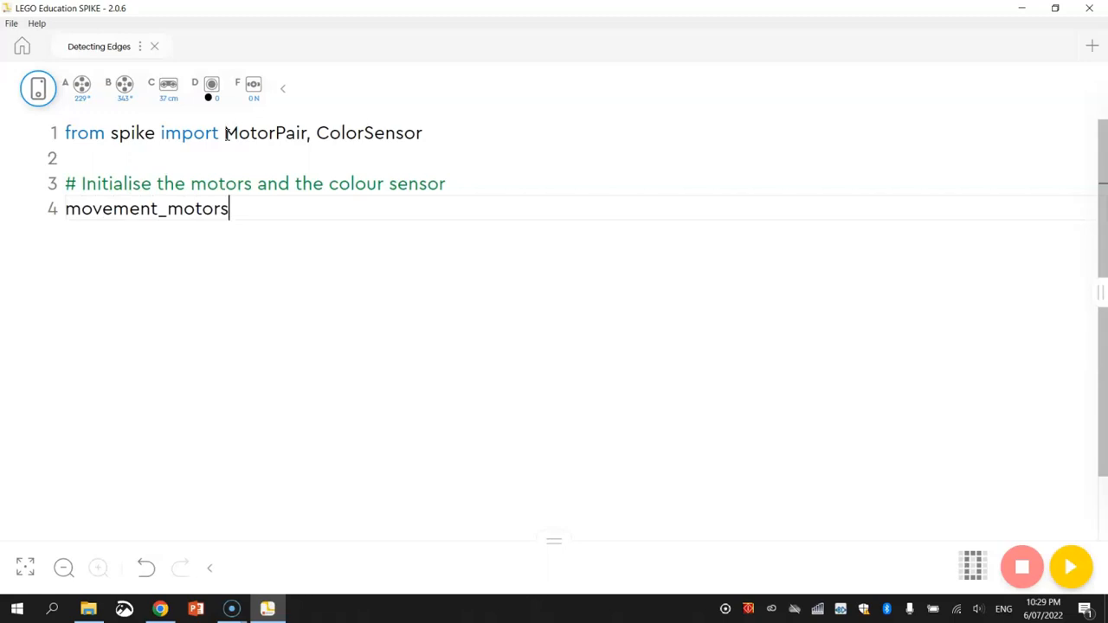
pyautogui.write("= MotorPair('")
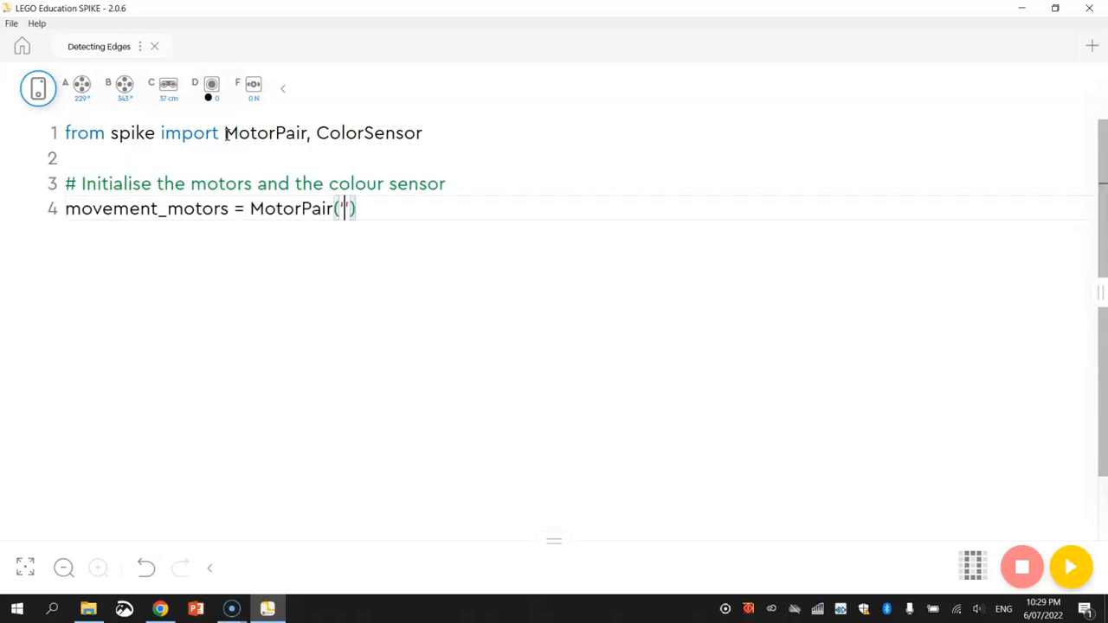
pyautogui.write("'B',")
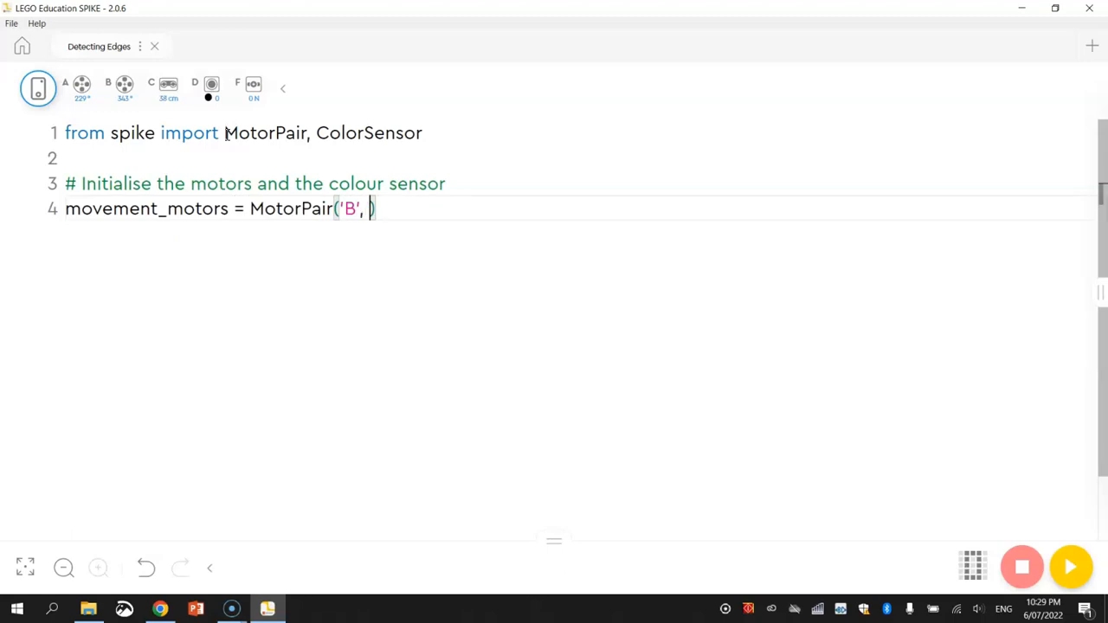
pyautogui.write("'A'")
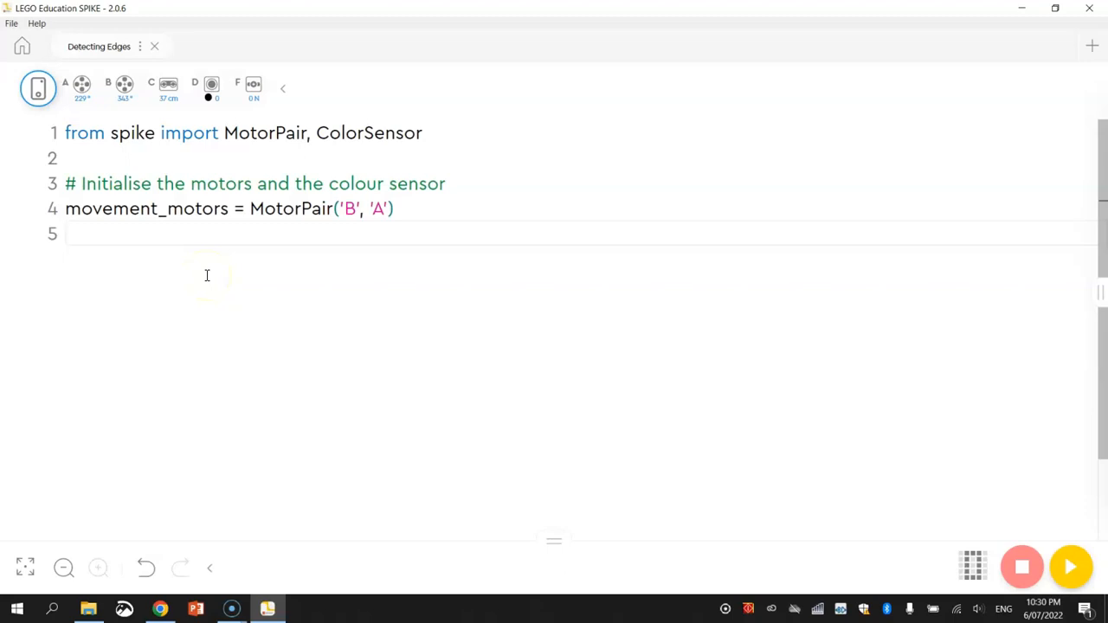
# - Add movement_motors.set_default_speed(20) and start a new line below it
pyautogui.write('move')
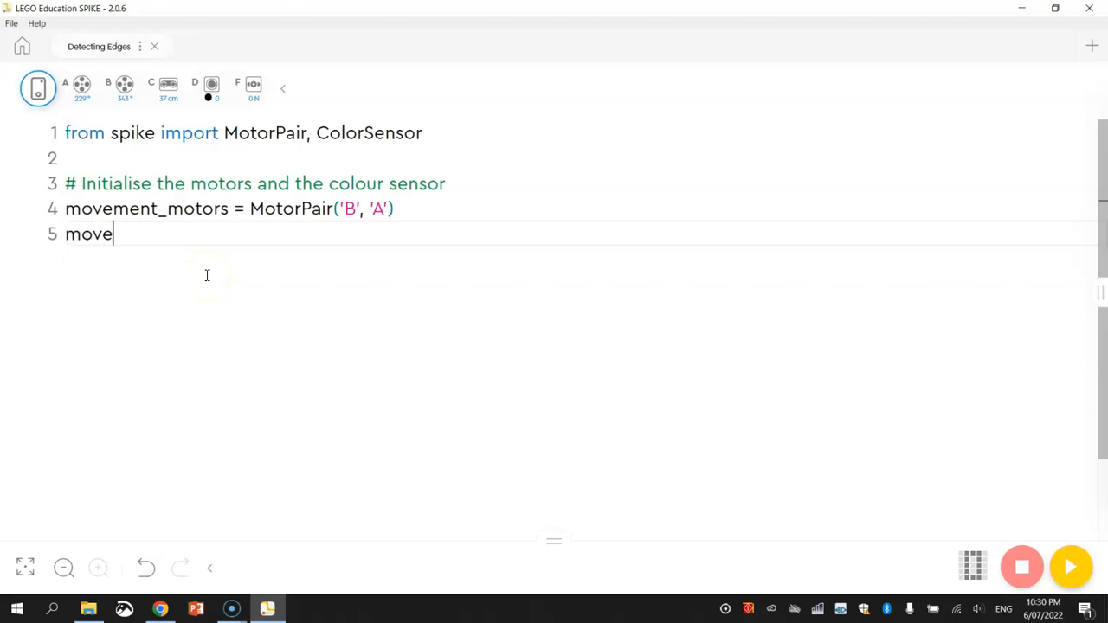
pyautogui.write('ment_motors')
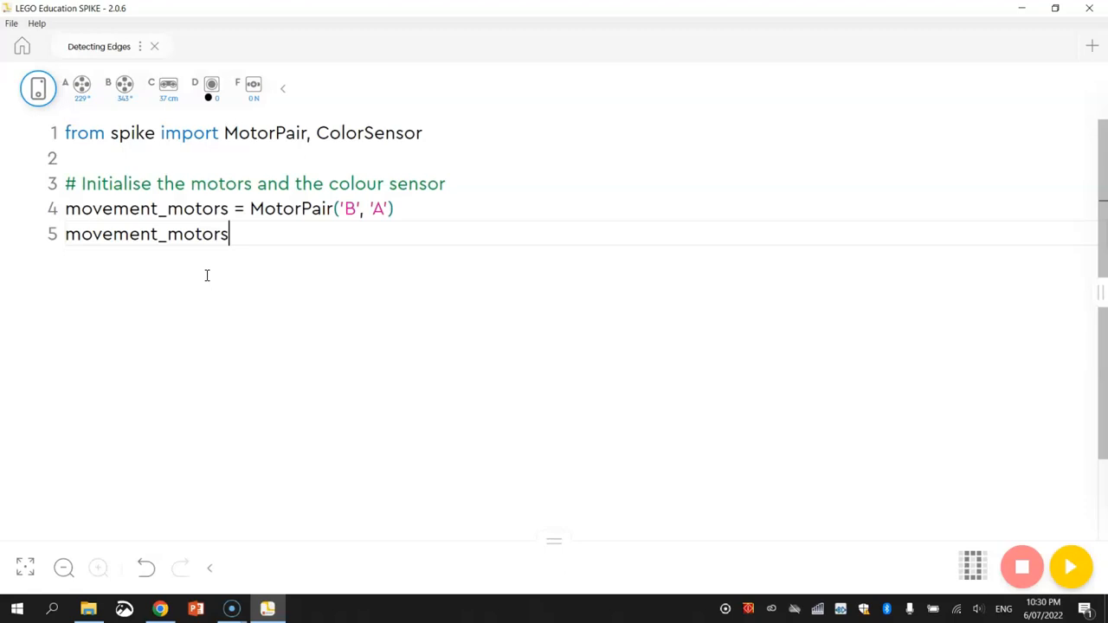
pyautogui.write('.set')
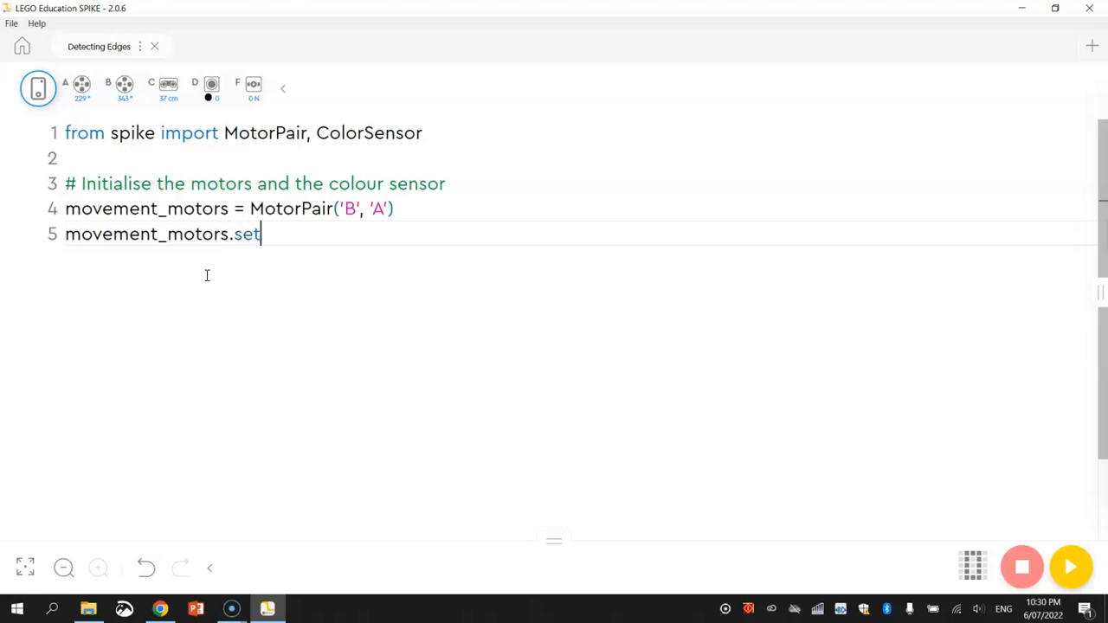
pyautogui.write('_default_spe')
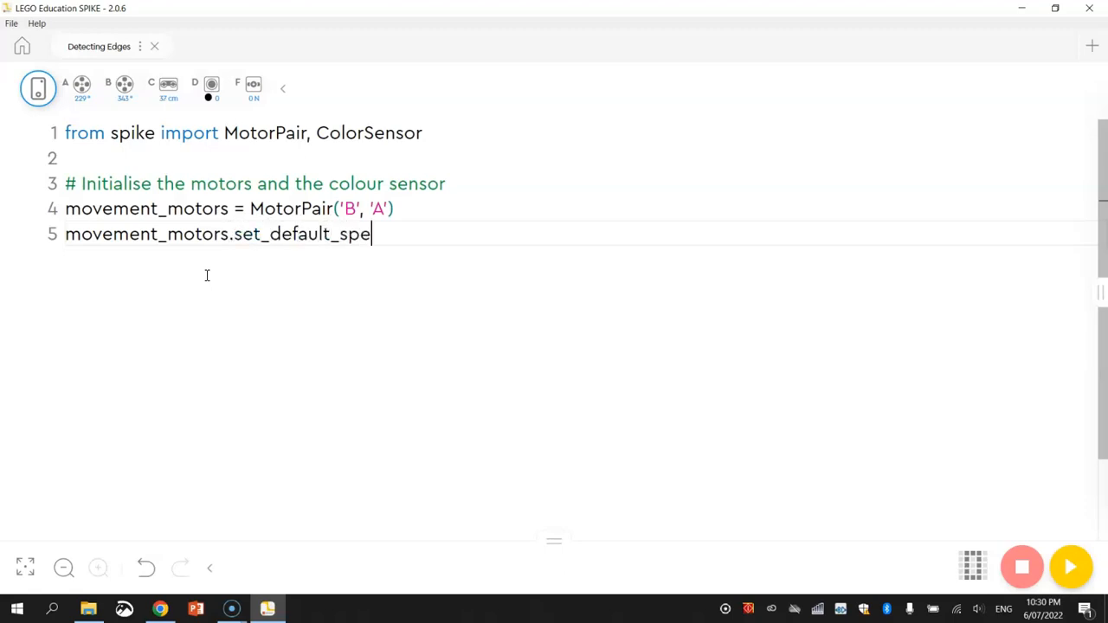
pyautogui.write('ed(20)')
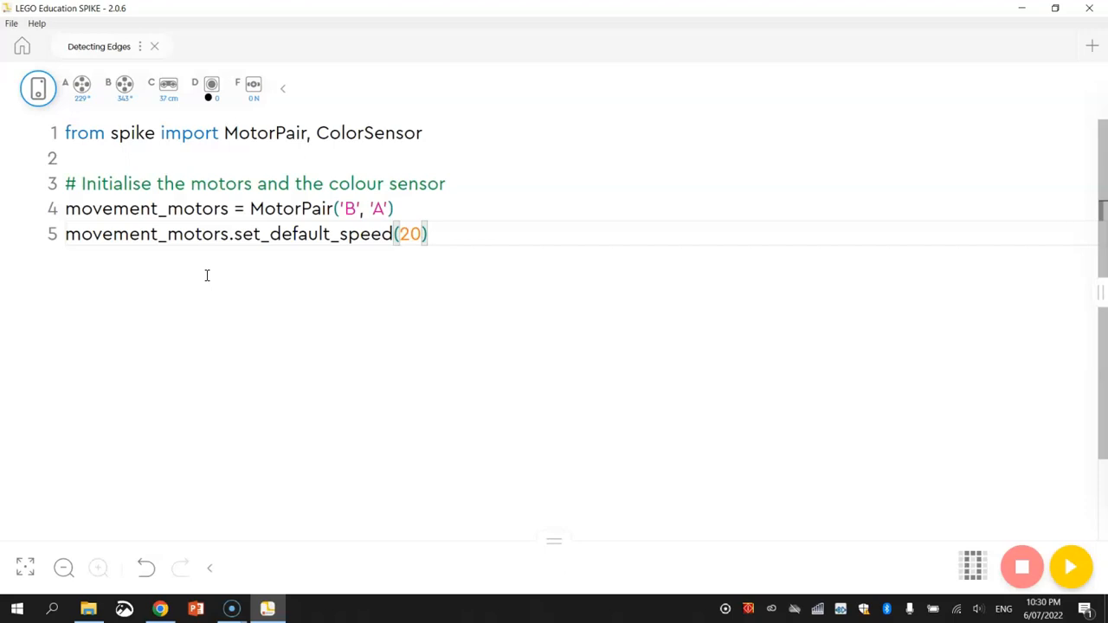
pyautogui.click(407, 233)
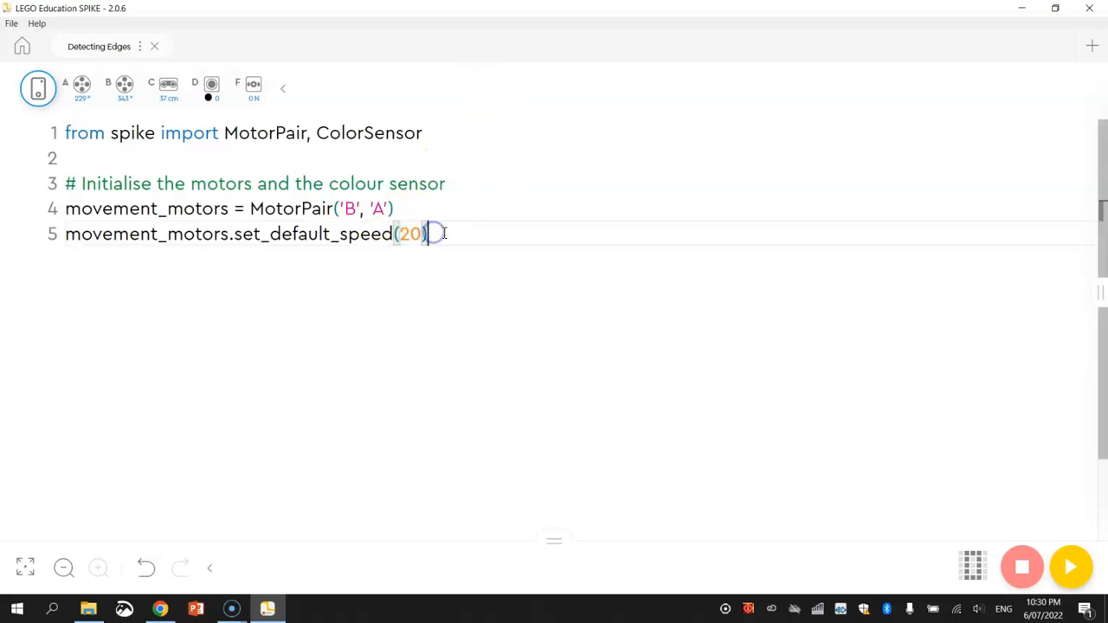
pyautogui.moveTo(450, 263)
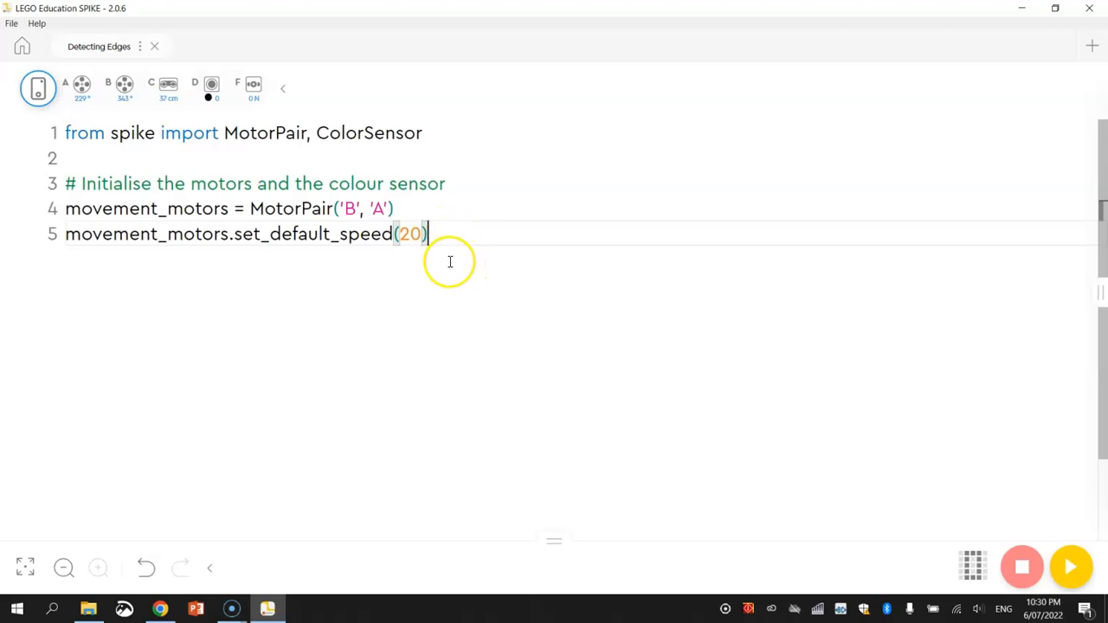
pyautogui.moveTo(443, 361)
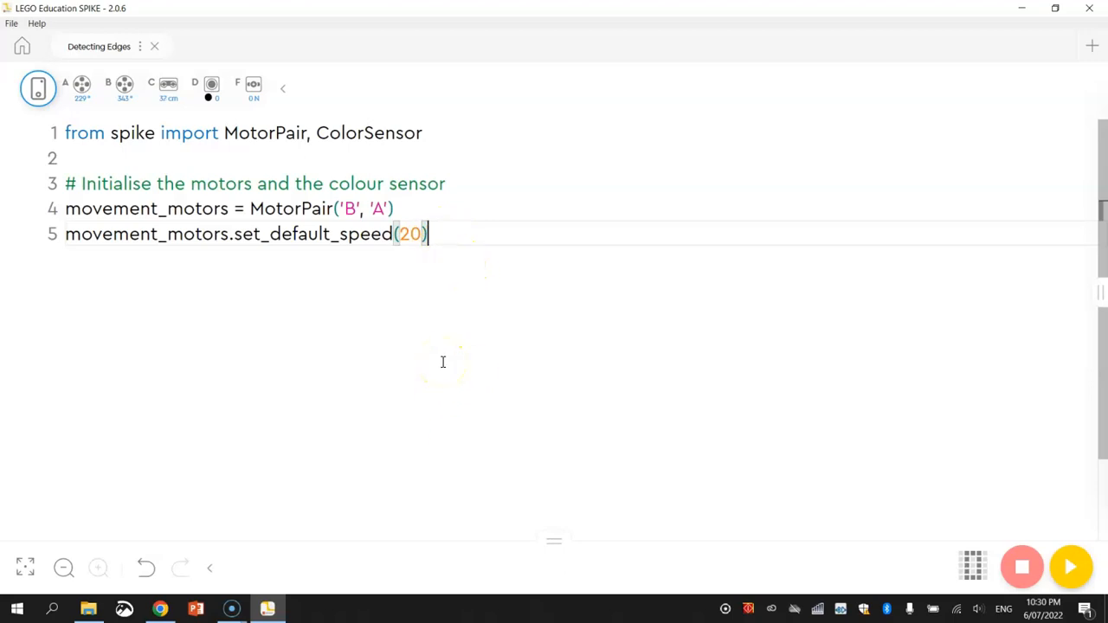
pyautogui.moveTo(464, 325)
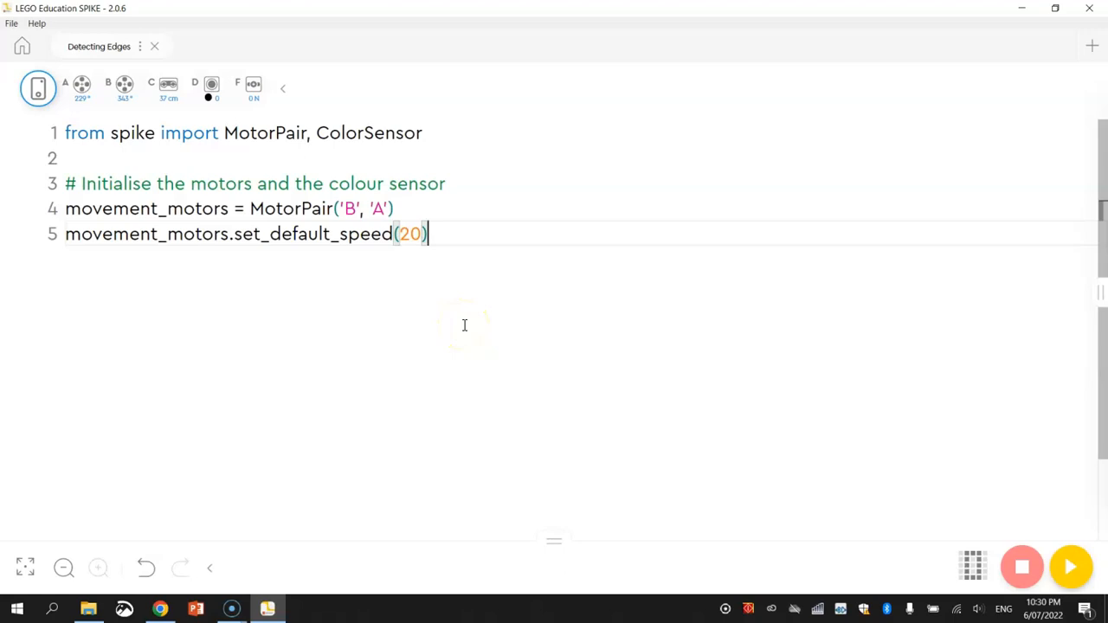
pyautogui.press('enter')
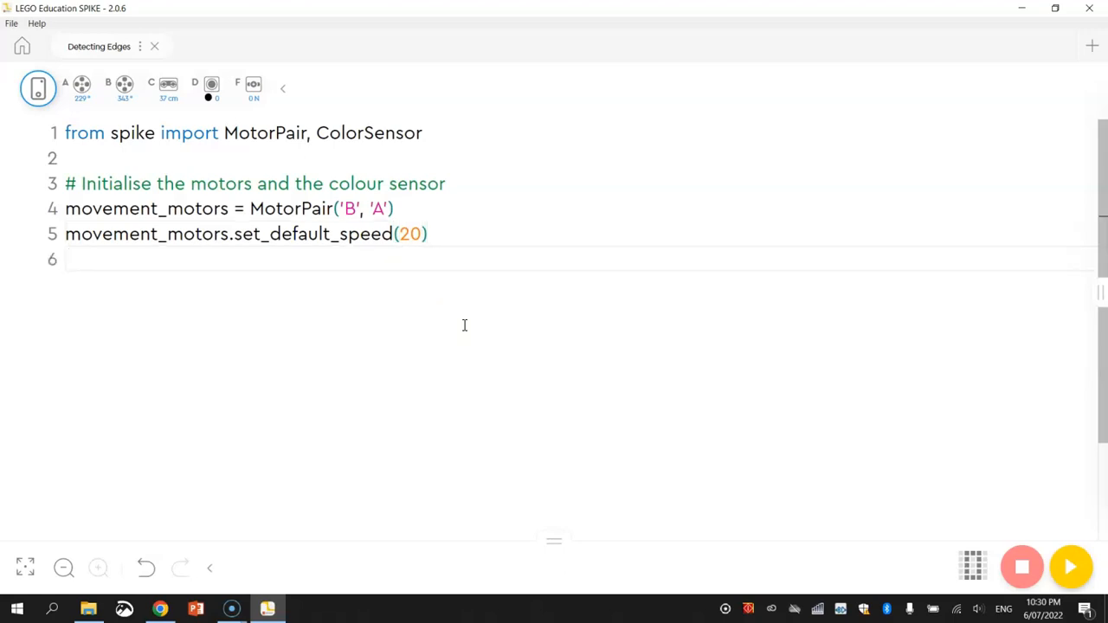
# - Add colour = ColorSensor('D') and begin the next movement_motors line
pyautogui.write('colou')
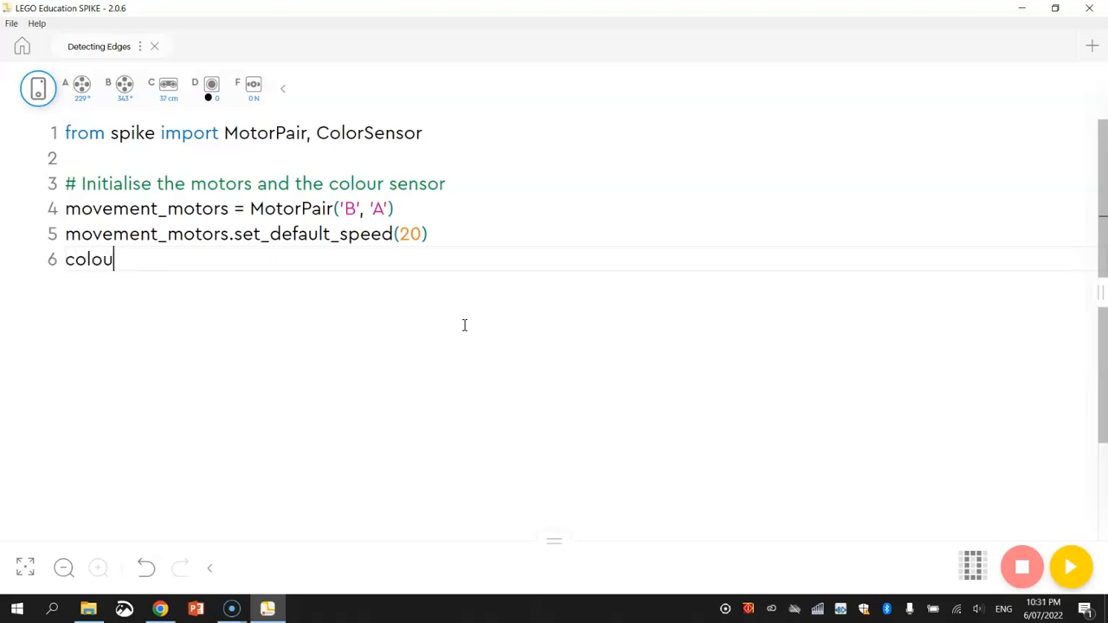
pyautogui.write('r')
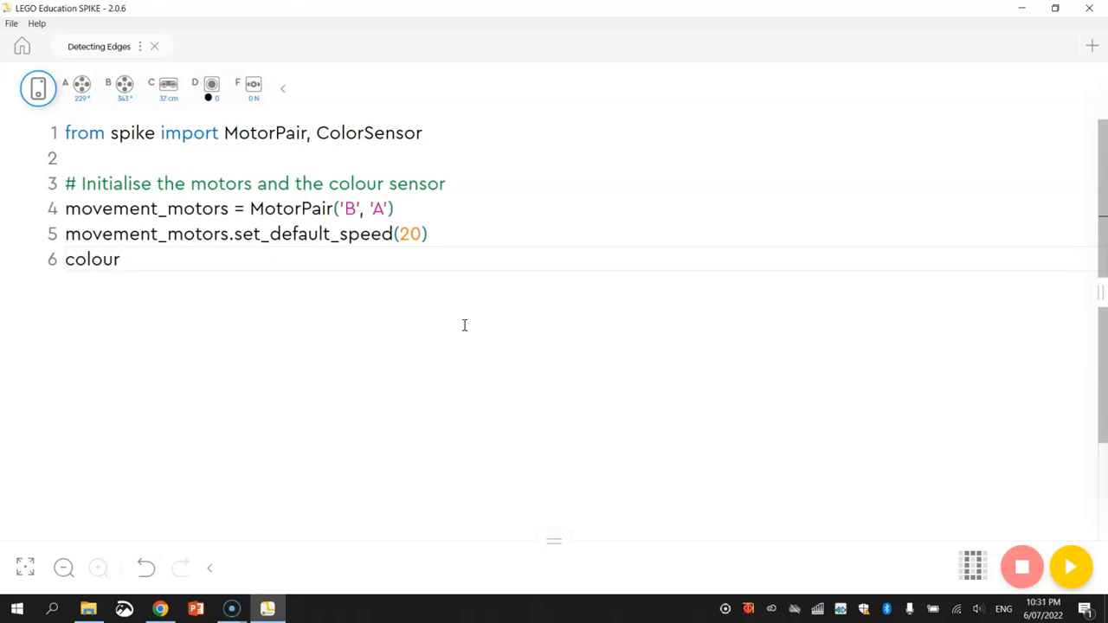
pyautogui.write('=')
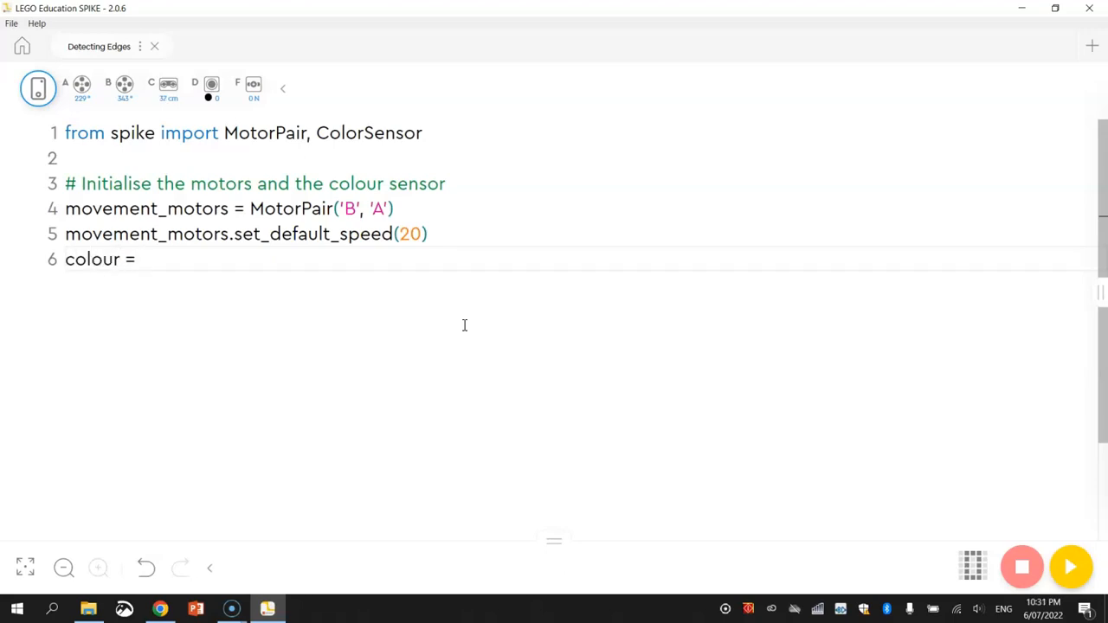
pyautogui.write("ColorSensor('D")
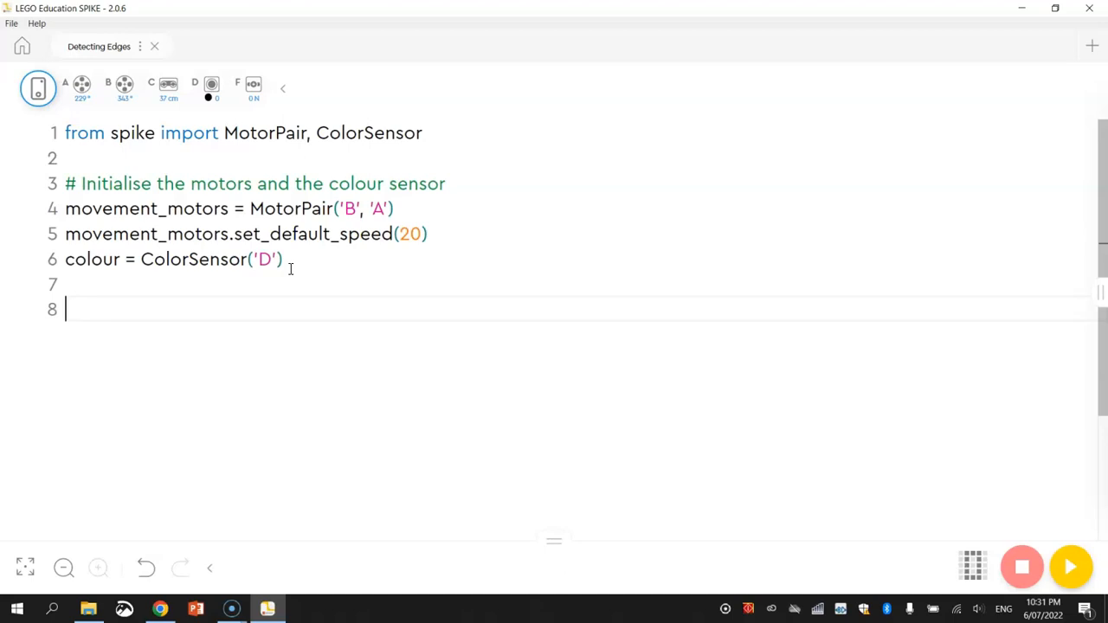
pyautogui.write('movement_moto')
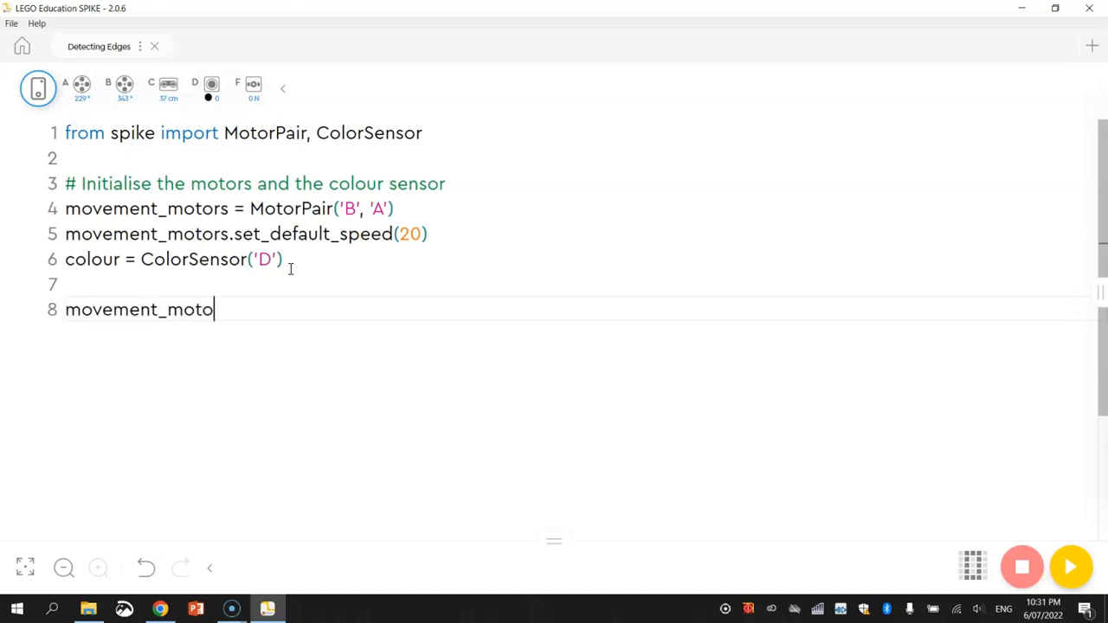
# - Add movement_motors.start() # Drive forward and begin a colour line below
pyautogui.write('rs.')
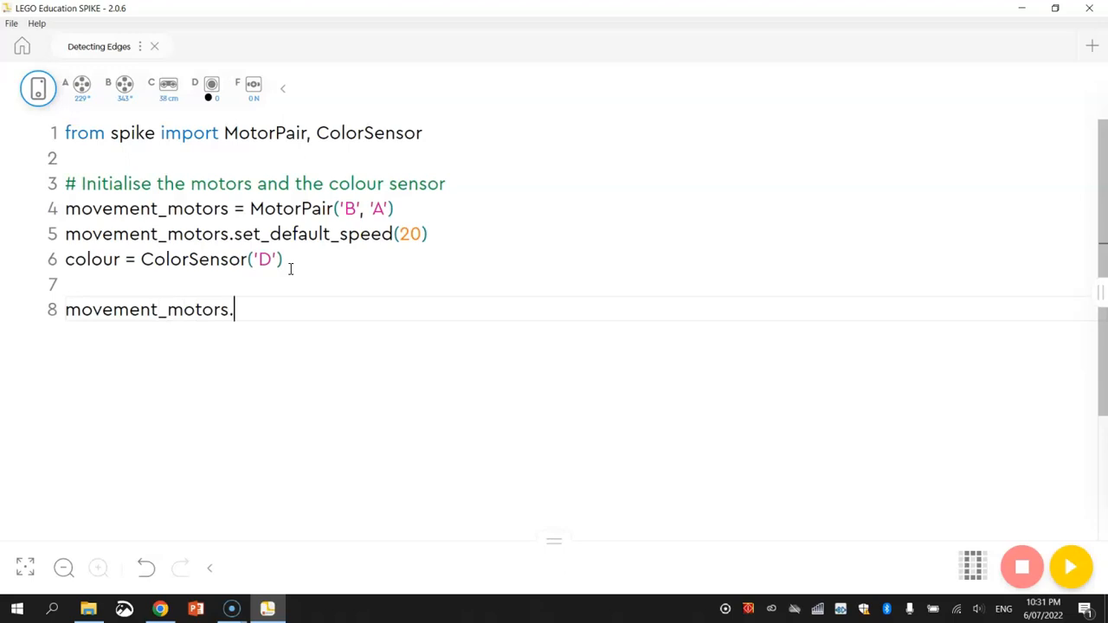
pyautogui.write('start()')
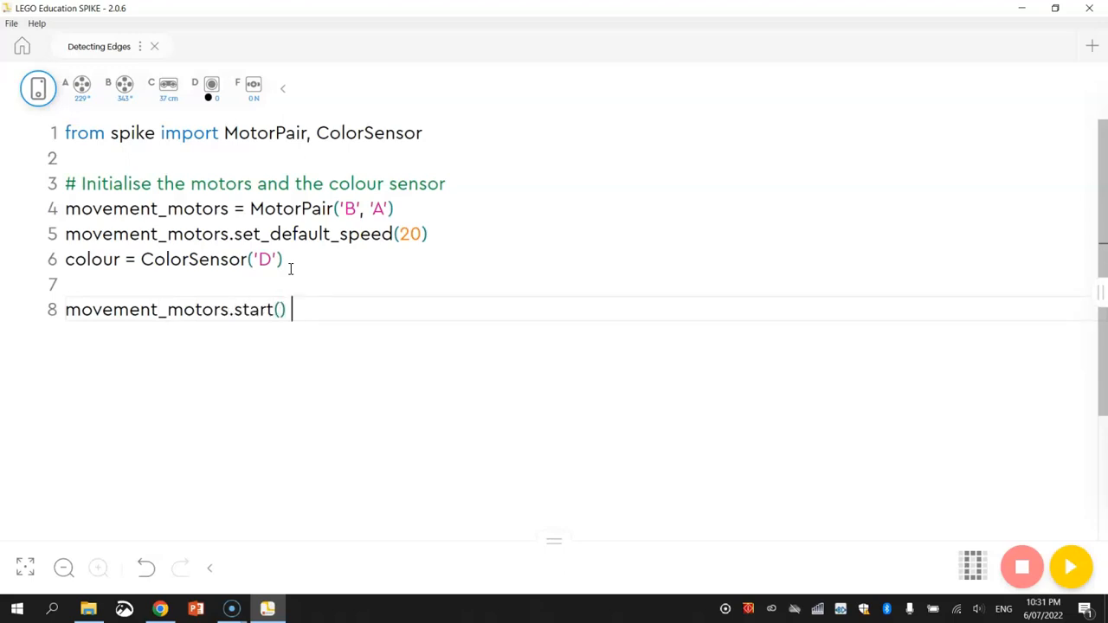
pyautogui.write('# Drive forwa')
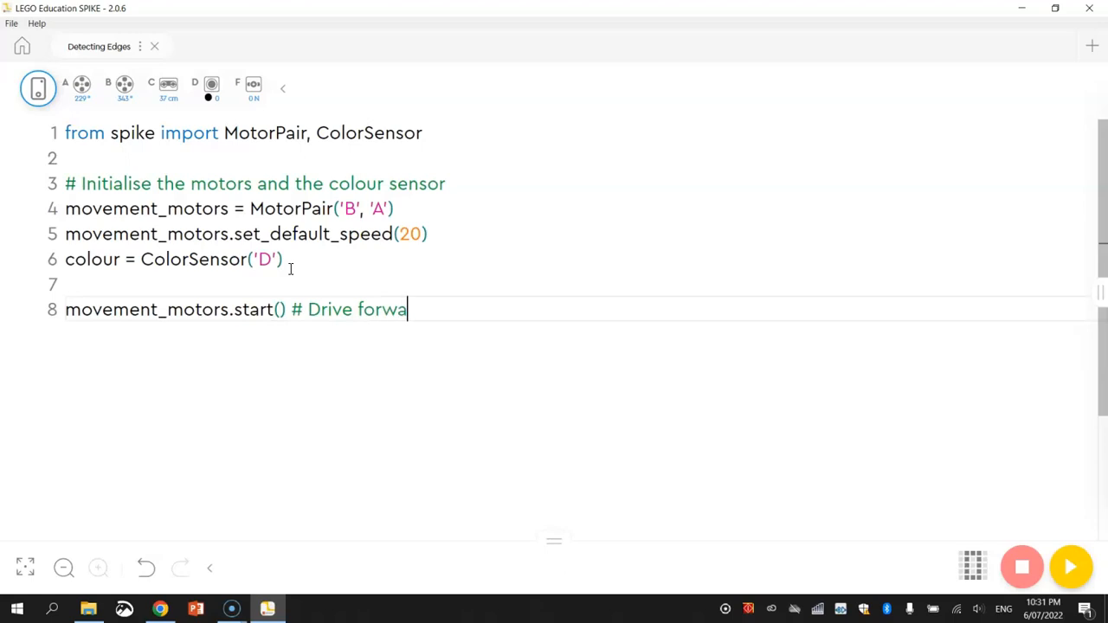
pyautogui.write('rd')
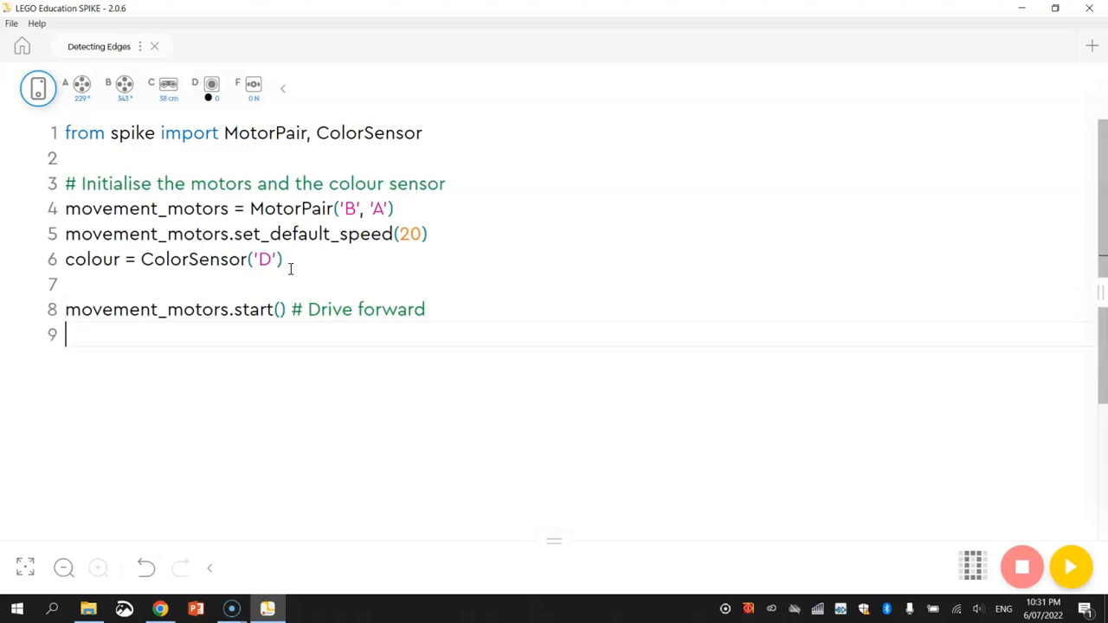
pyautogui.write('colour')
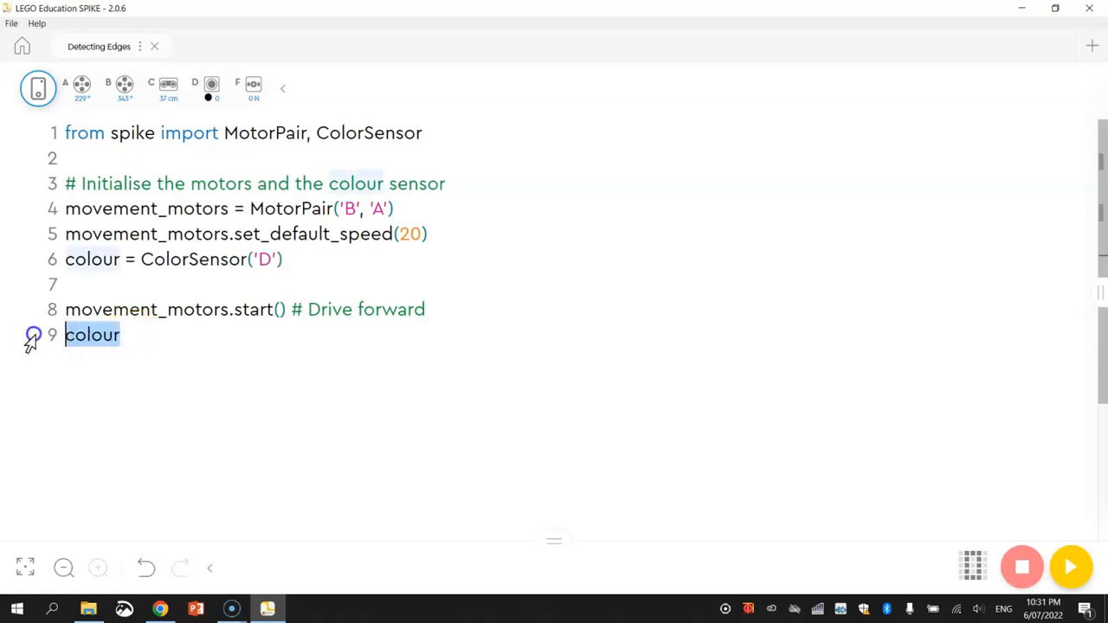
# - Add colour.wait_until_color(None) so the program waits for no colour
pyautogui.write('.')
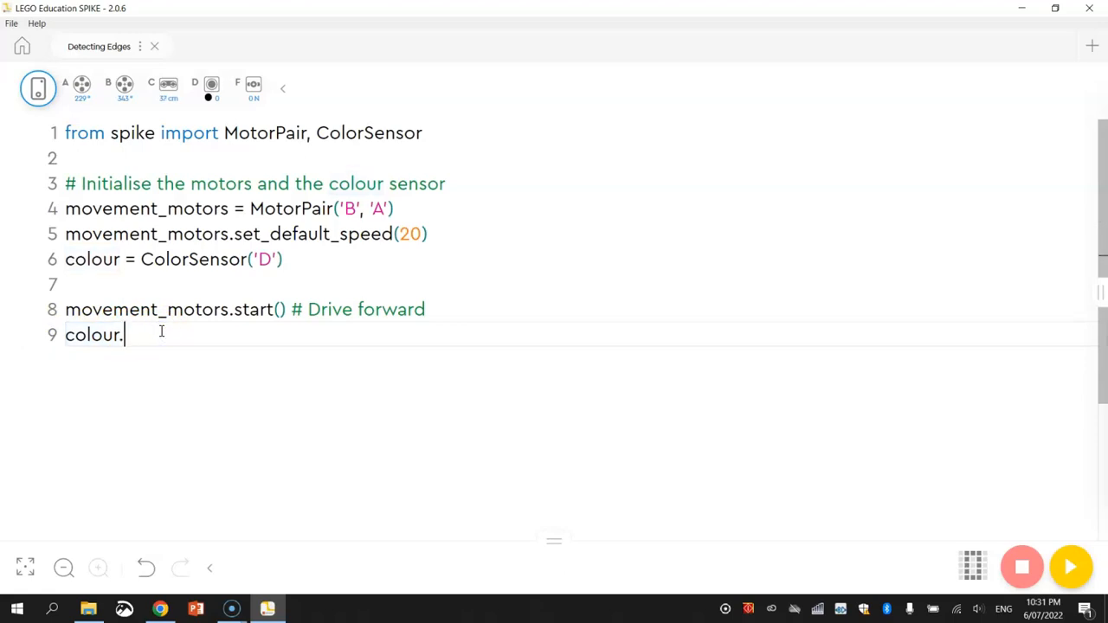
pyautogui.write('wait_')
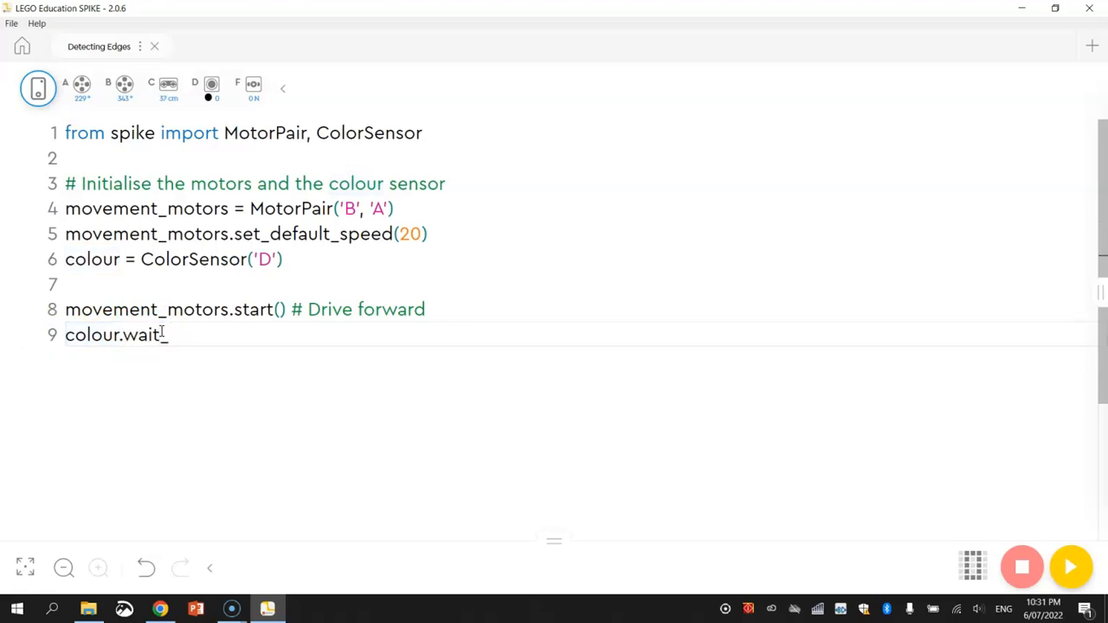
pyautogui.write('until_co')
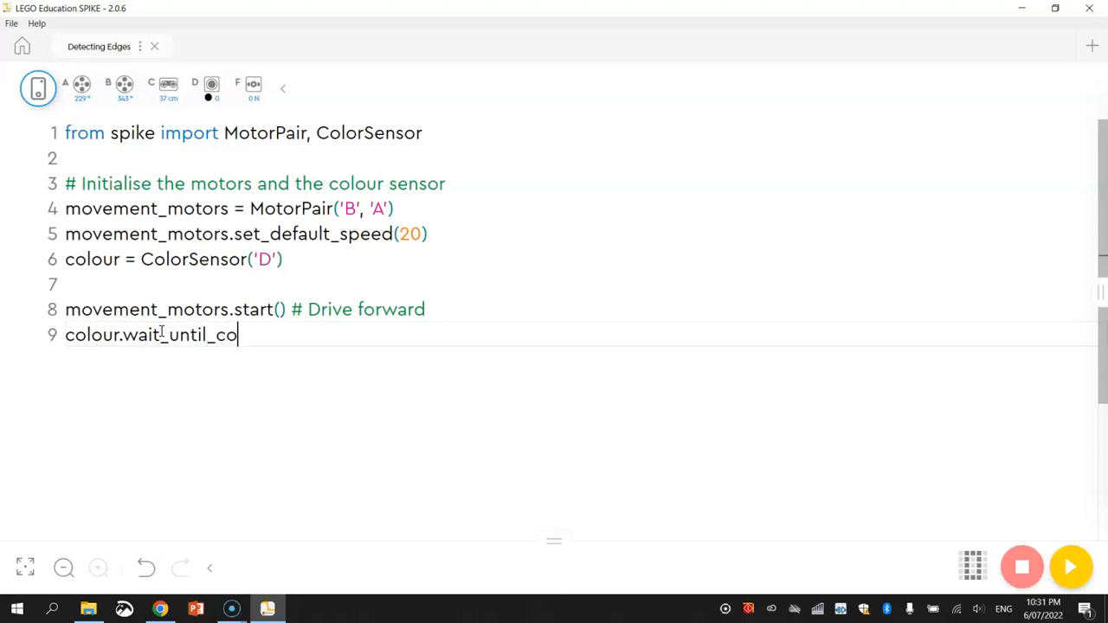
pyautogui.write('lor')
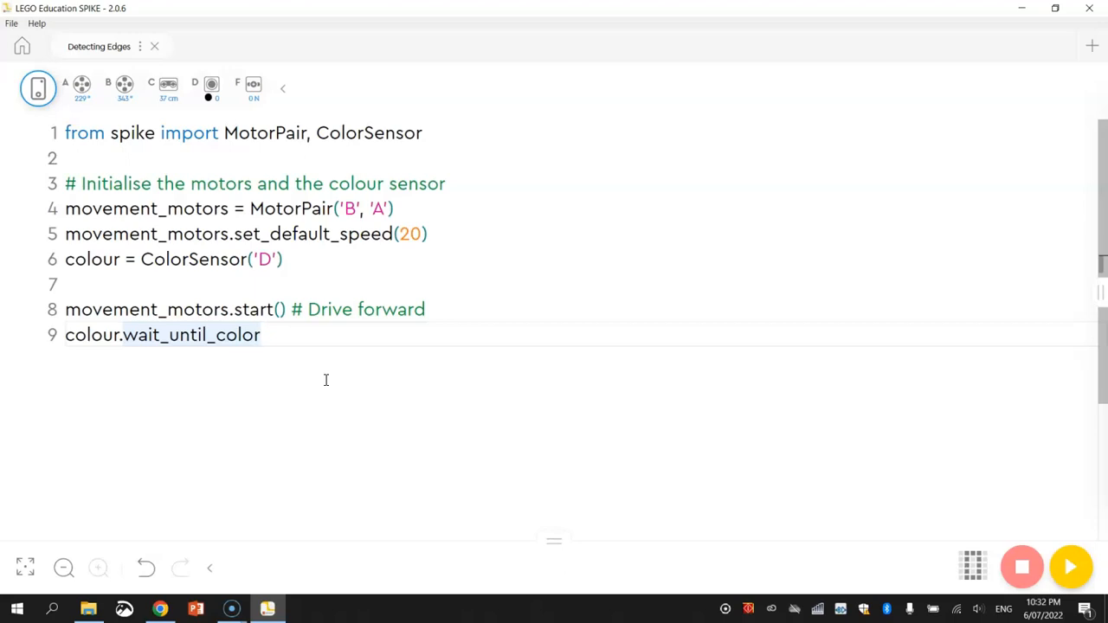
pyautogui.write('()')
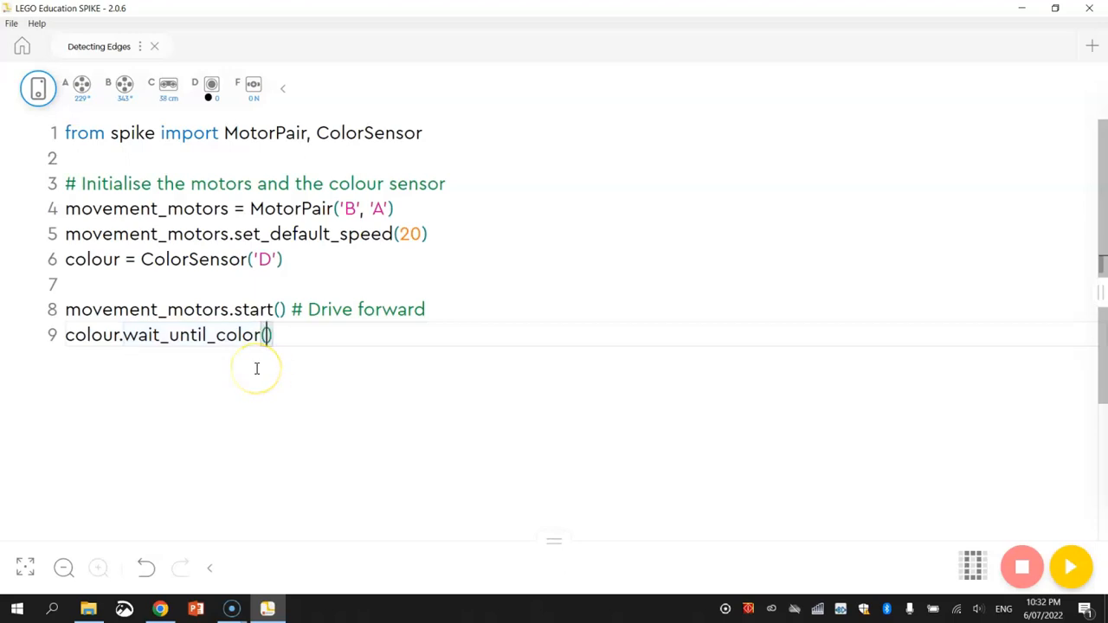
pyautogui.write('Non')
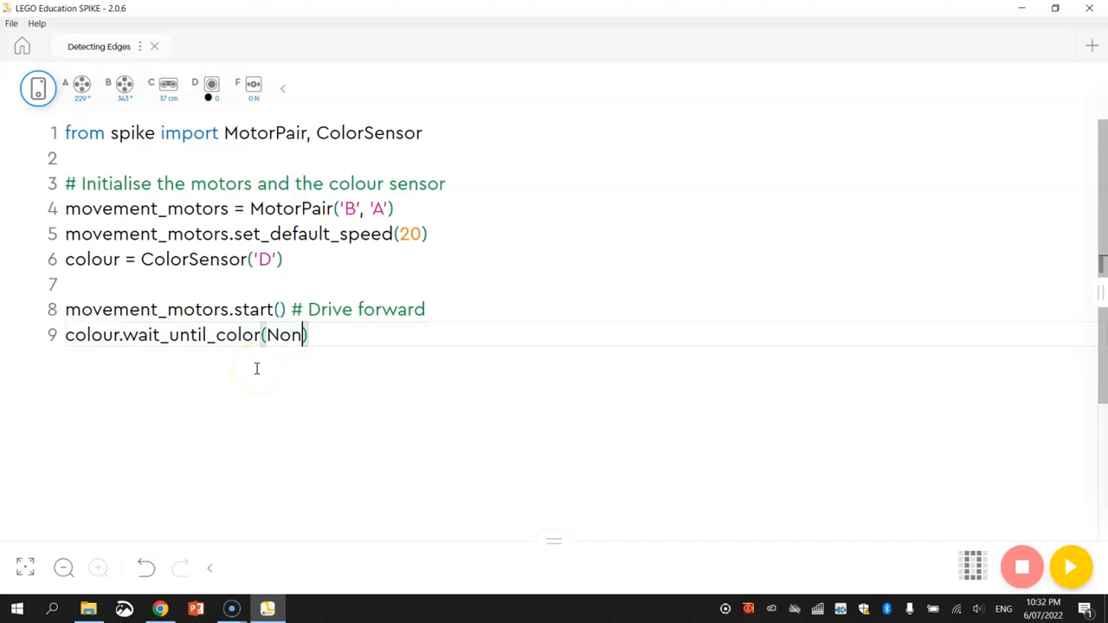
pyautogui.write('e')
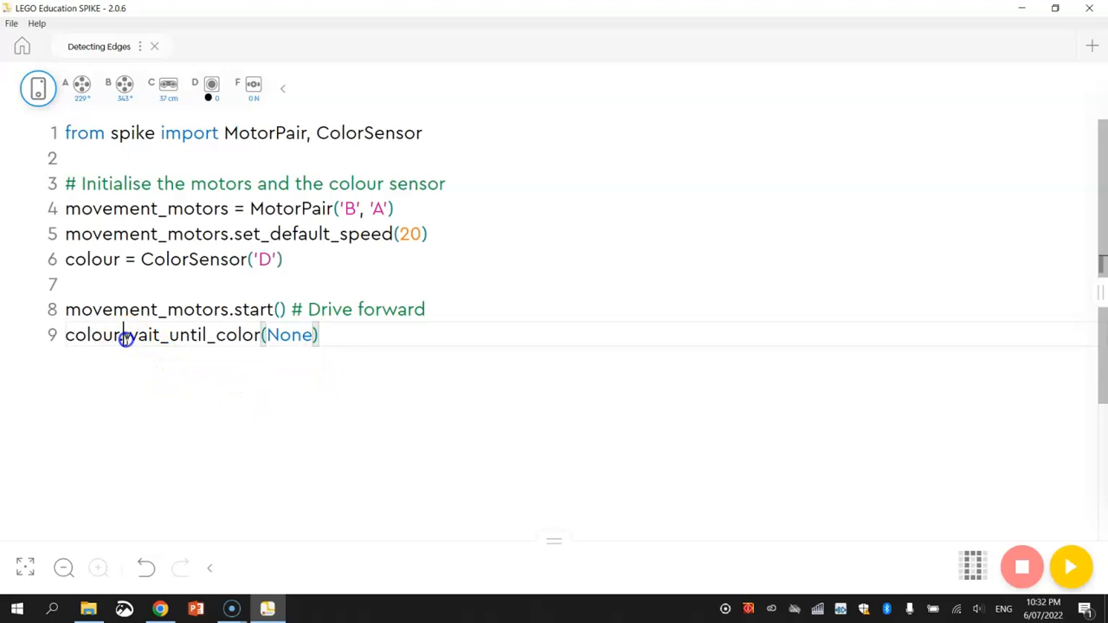
# - Add movement_motors.stop() on the next line to halt the robot
pyautogui.moveTo(124, 336); pyautogui.dragTo(263, 335)
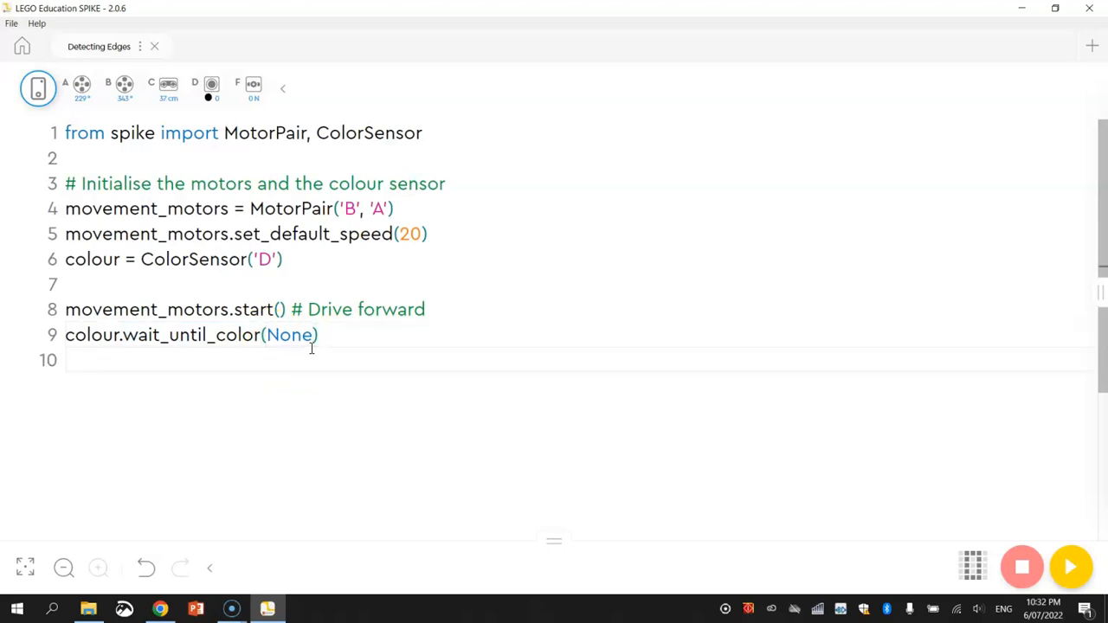
pyautogui.write('movement')
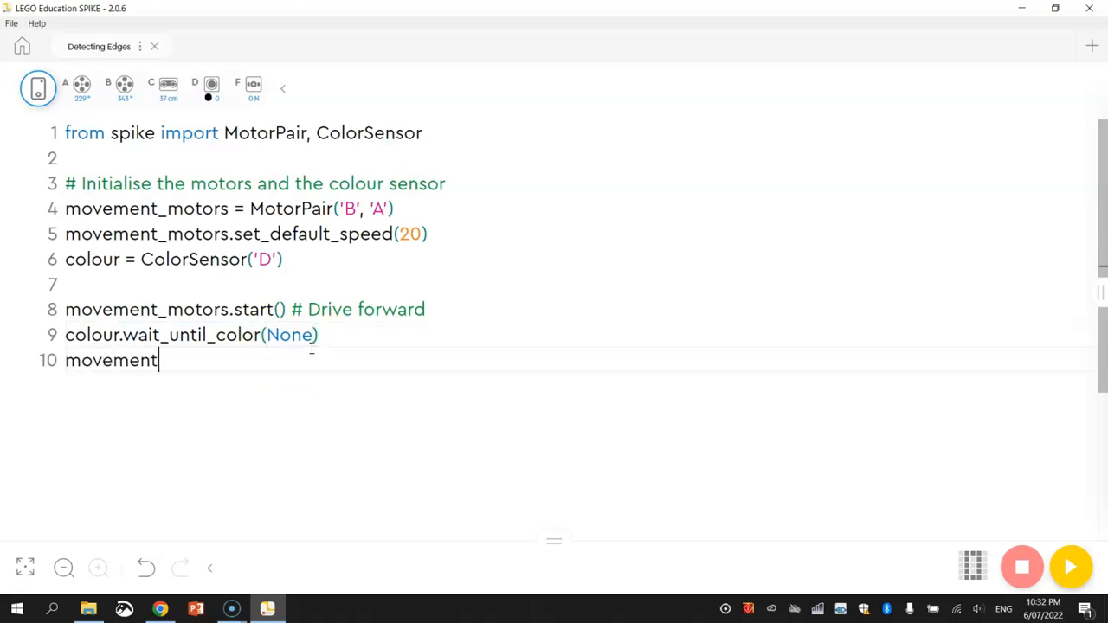
pyautogui.write('_motors')
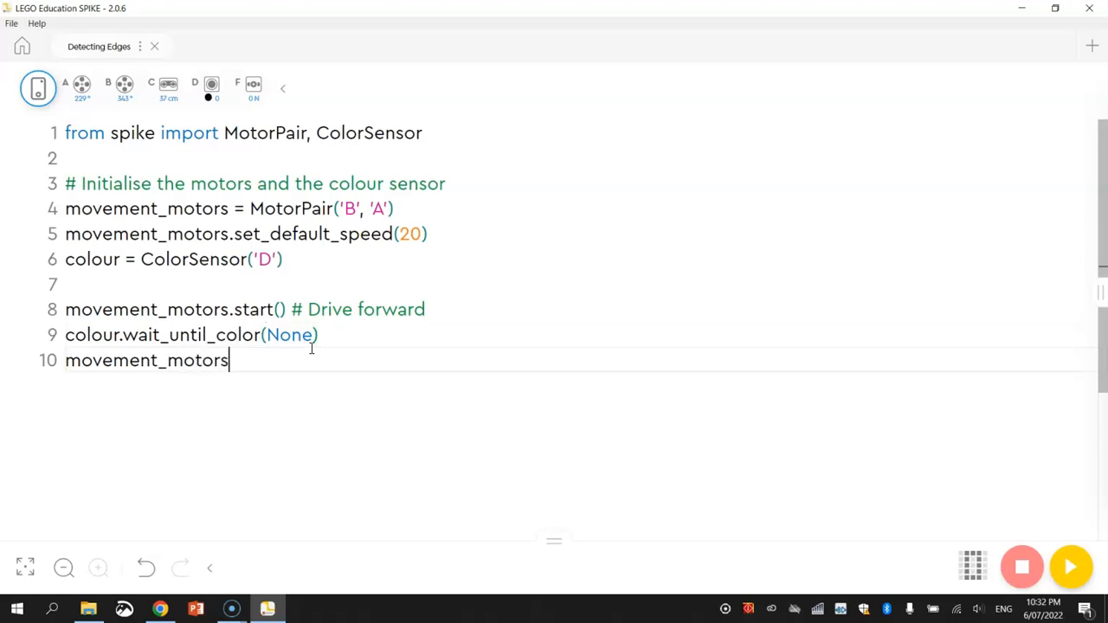
pyautogui.write('.stop()')
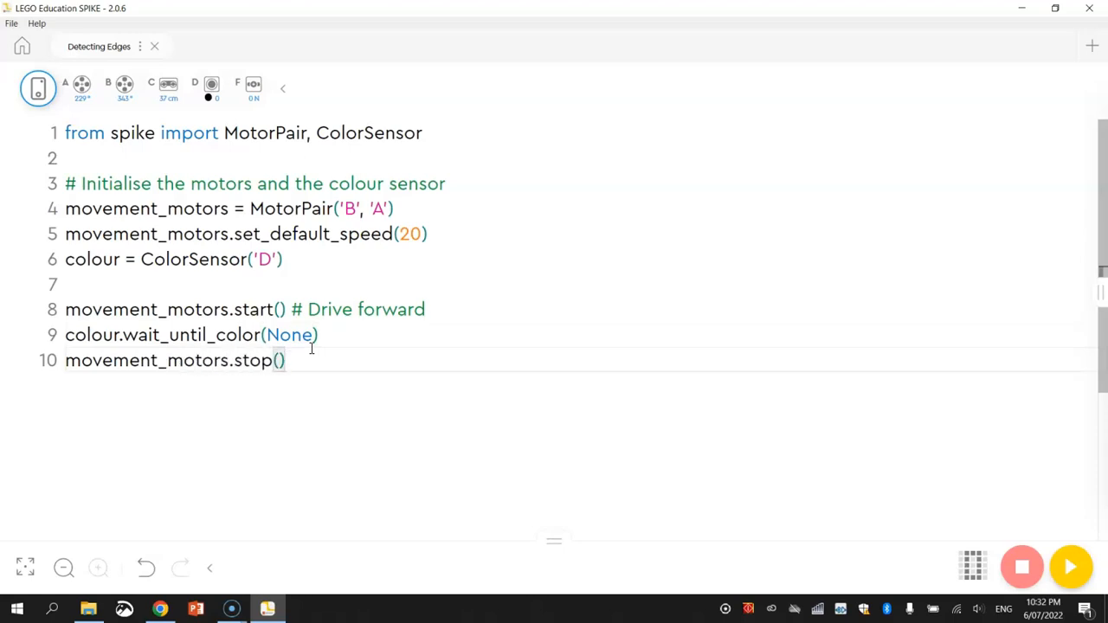
pyautogui.tripleClick(191, 335)
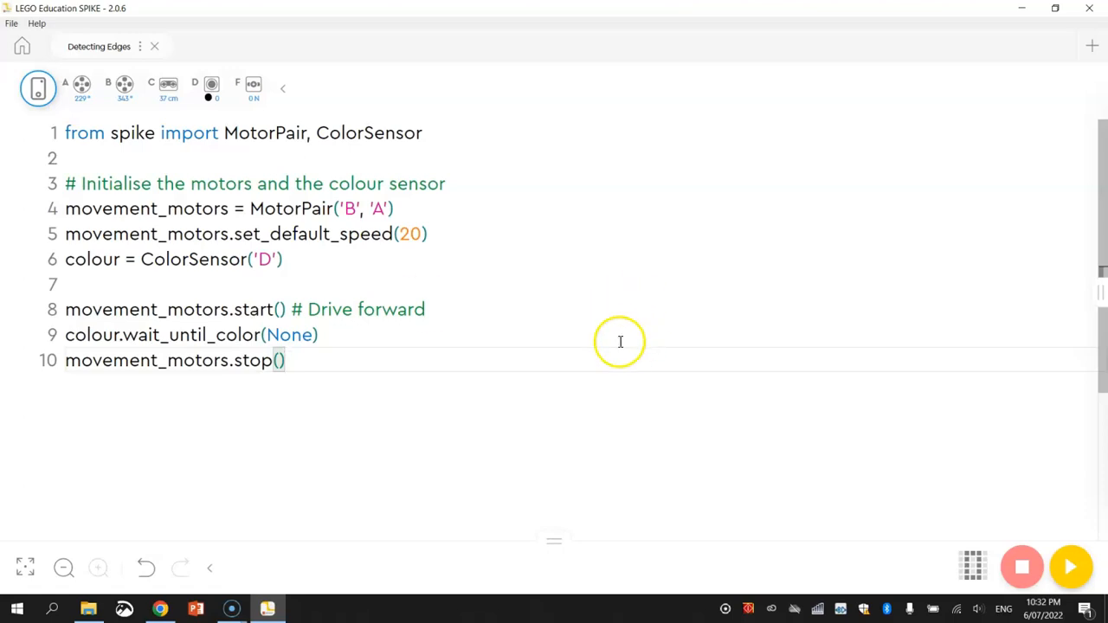
# - Comment the wait line '# When natural light (no colour) is detected' and the stop line '# Stop moving'
pyautogui.write('Whe')
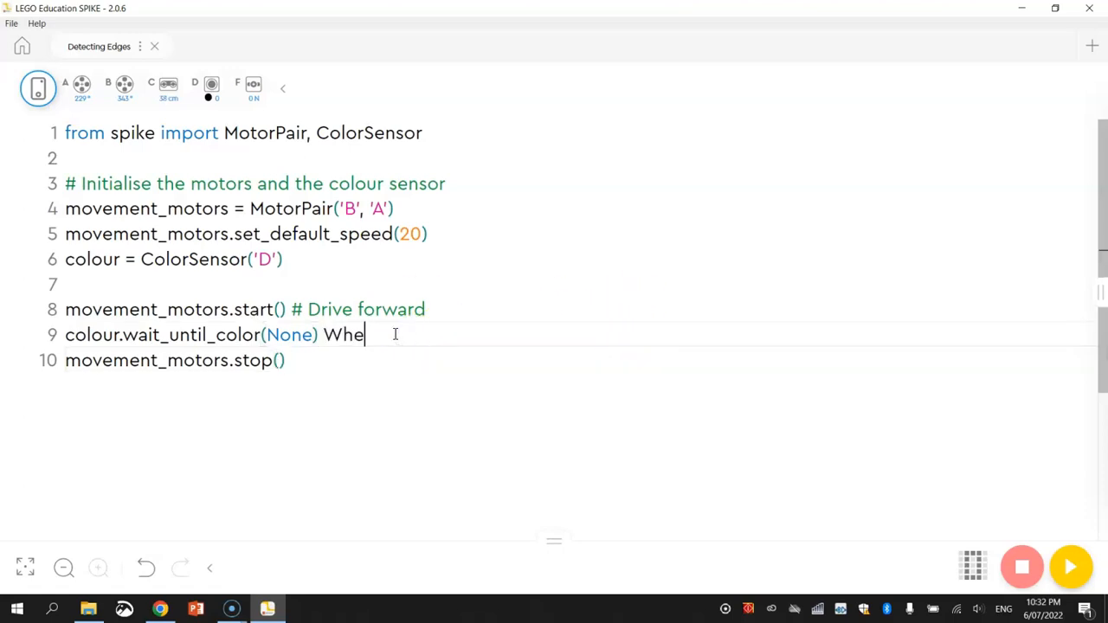
pyautogui.write('# When na')
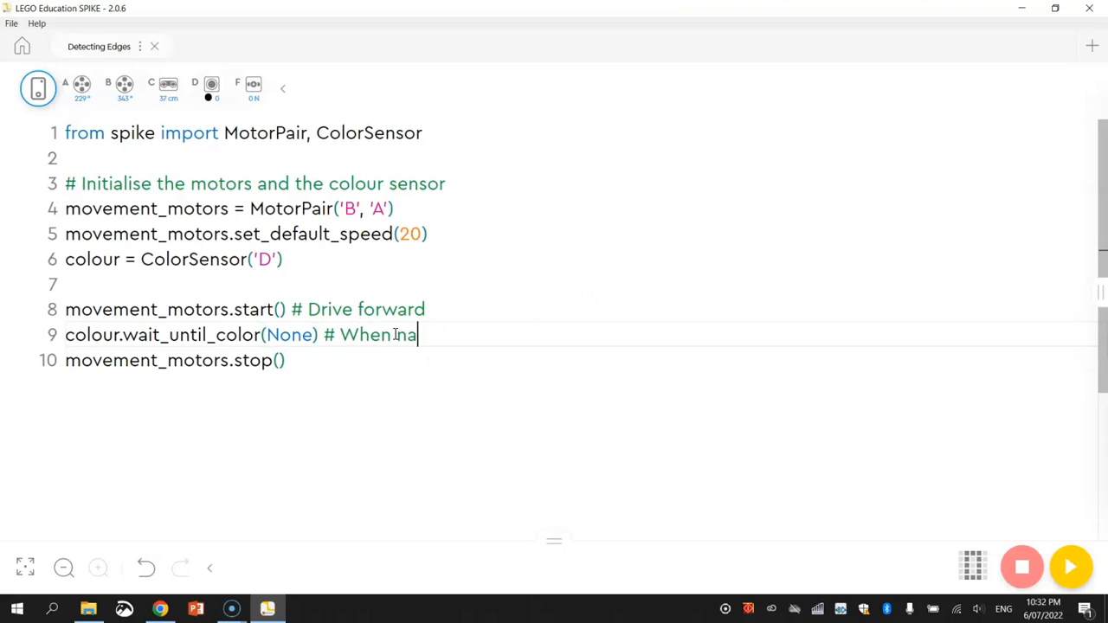
pyautogui.write('tural light')
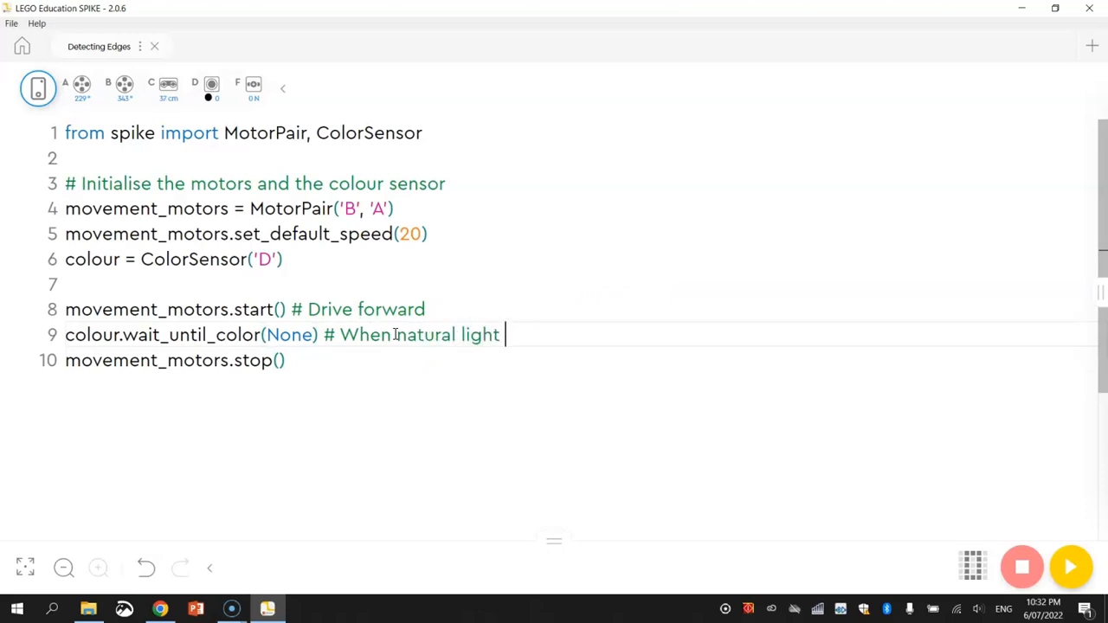
pyautogui.write('(no colour)')
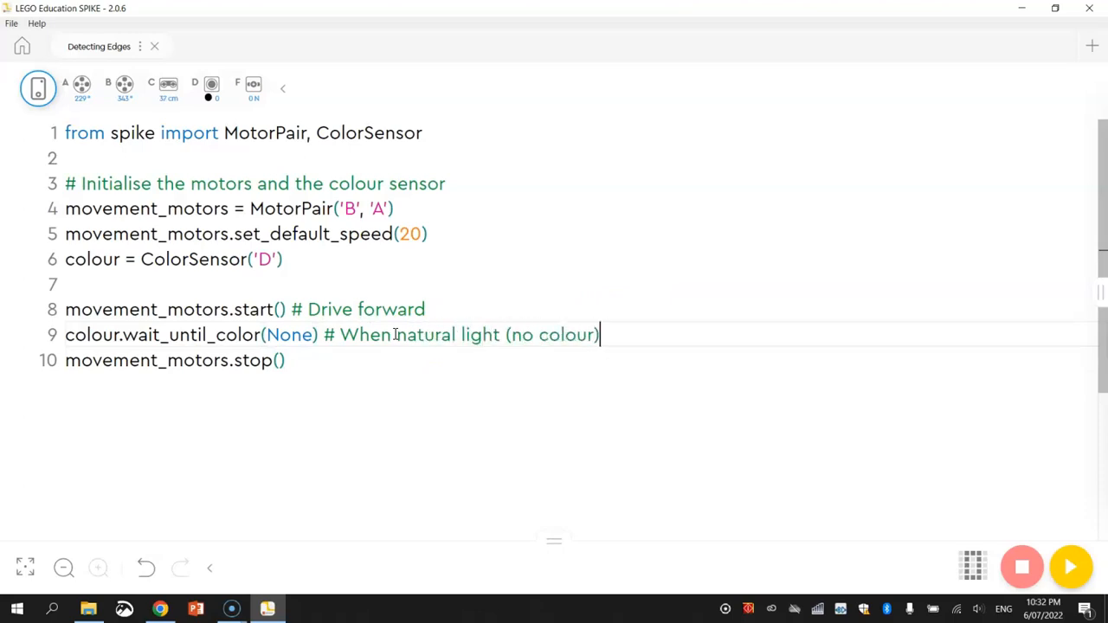
pyautogui.write('is detected')
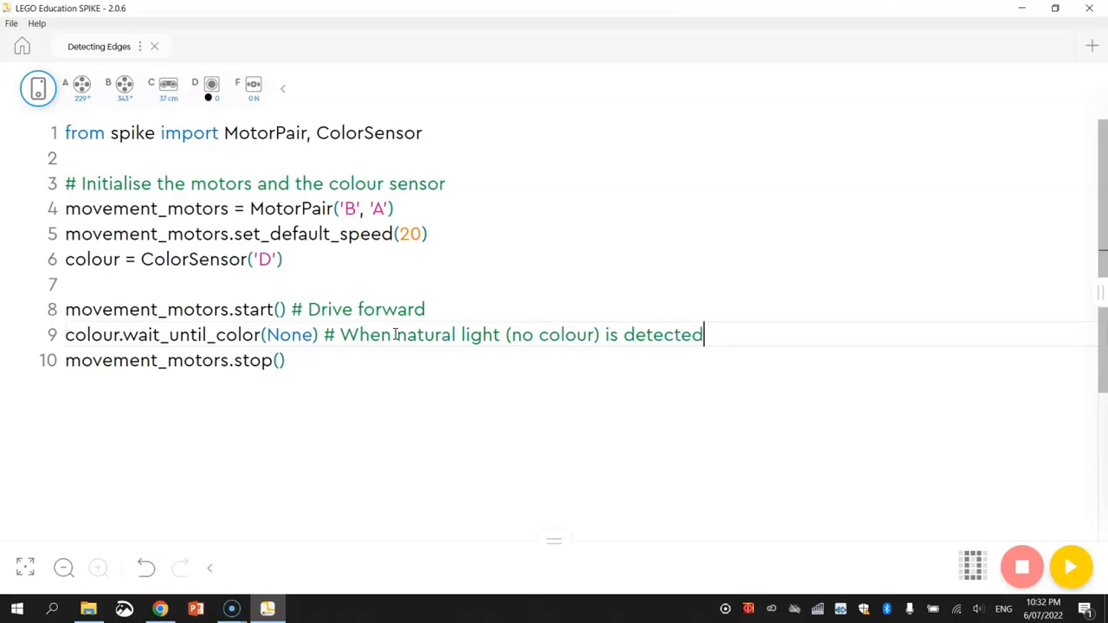
pyautogui.write('# Stop')
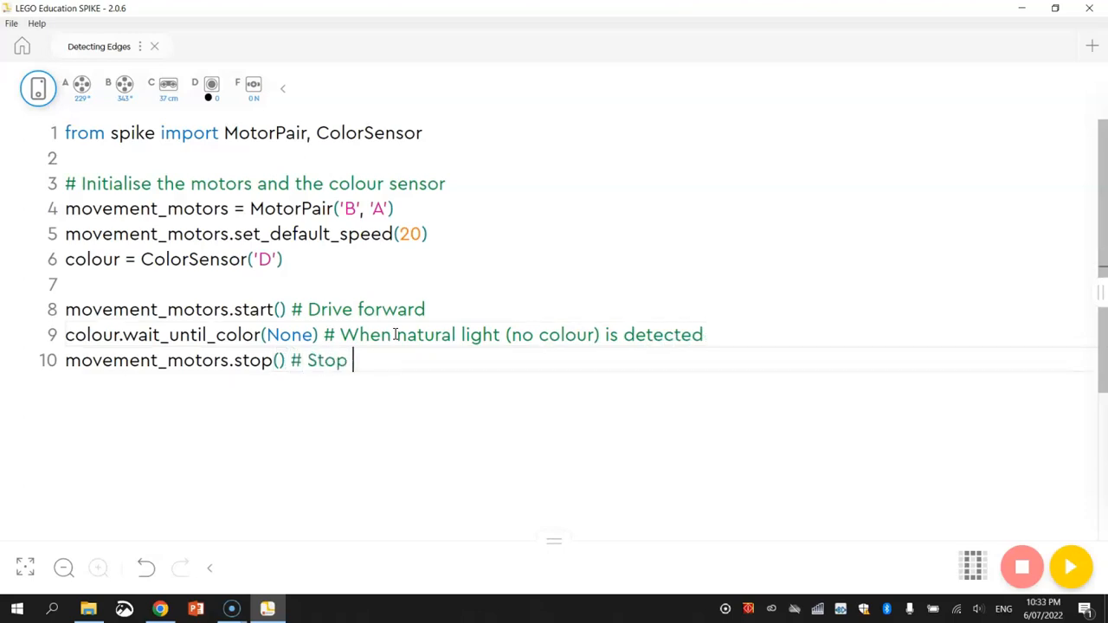
pyautogui.write('moving')
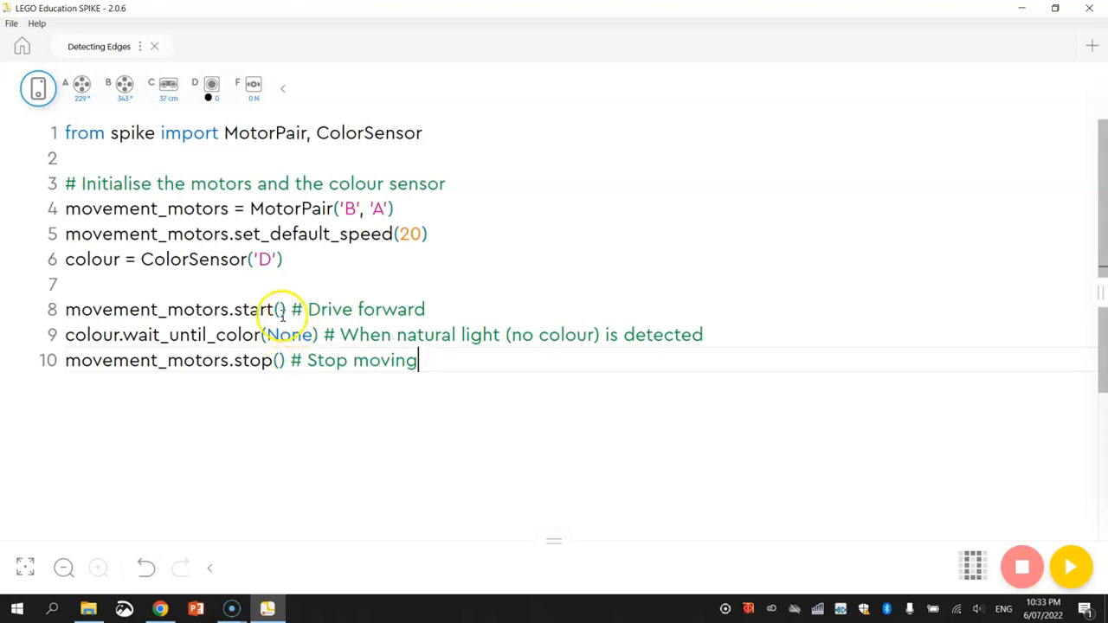
pyautogui.moveTo(436, 362)
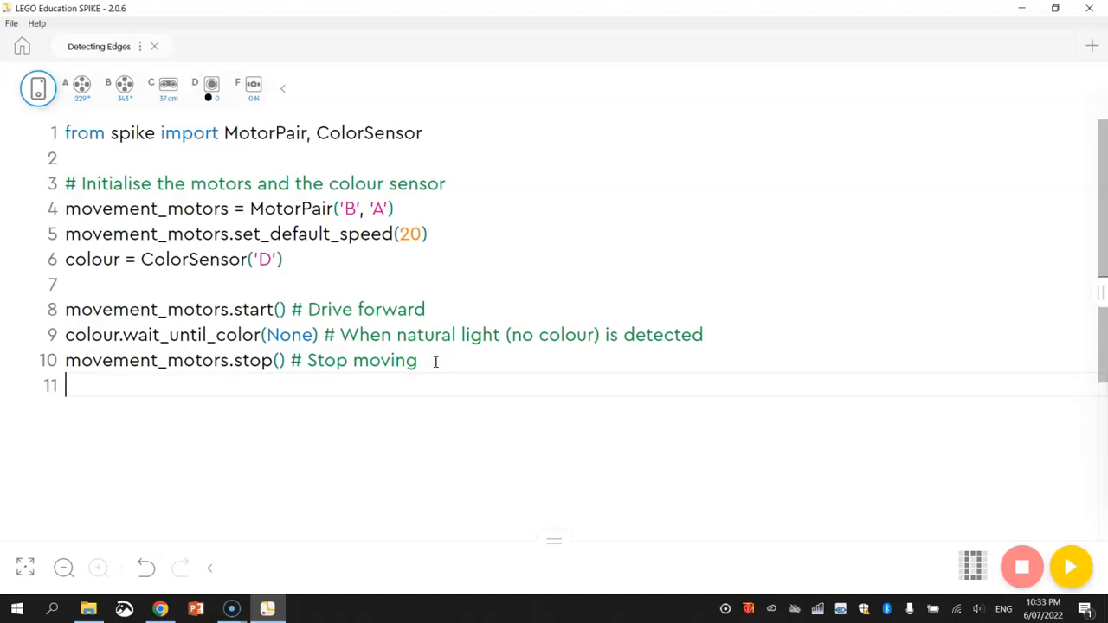
# - Add movement_motors.move(-10, 'cm') # Reverse to back up 10 cm
pyautogui.write('movement_mot')
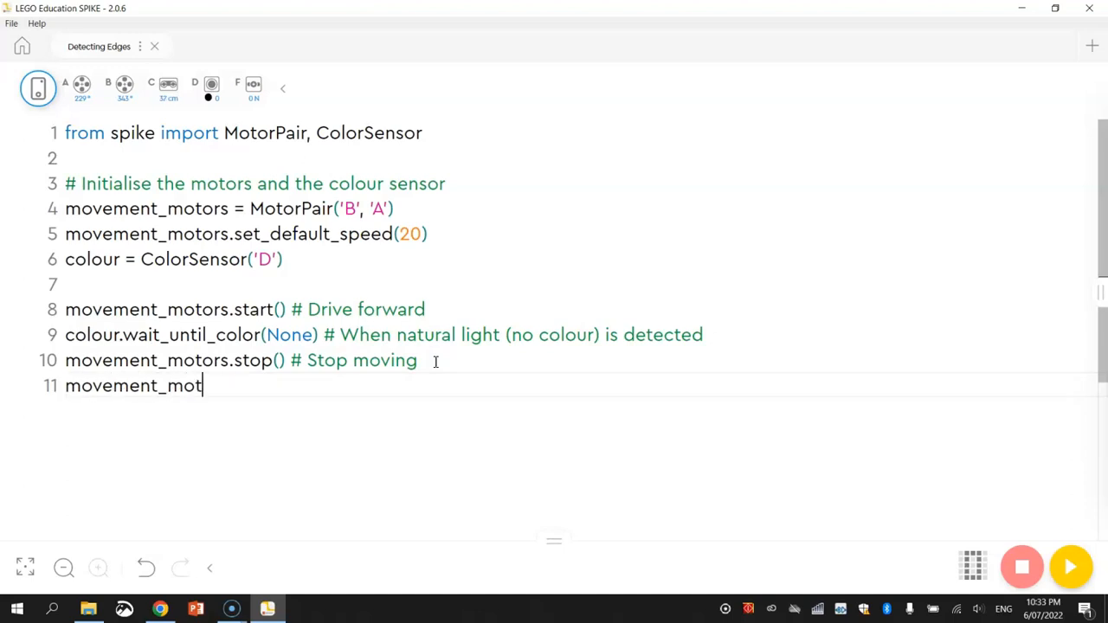
pyautogui.write('ors.move')
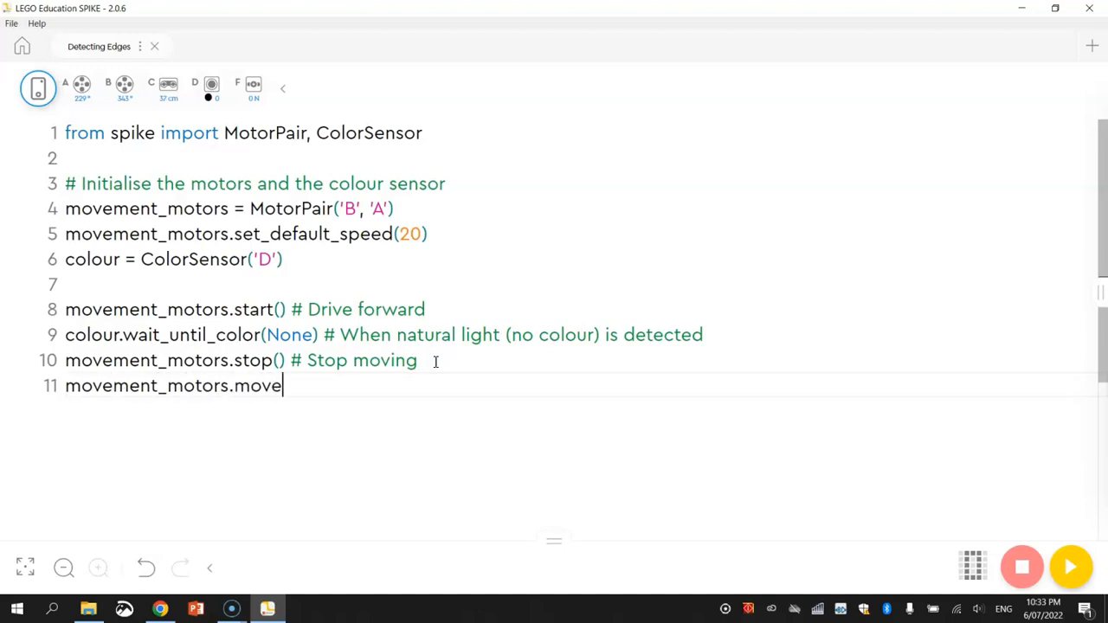
pyautogui.write('()')
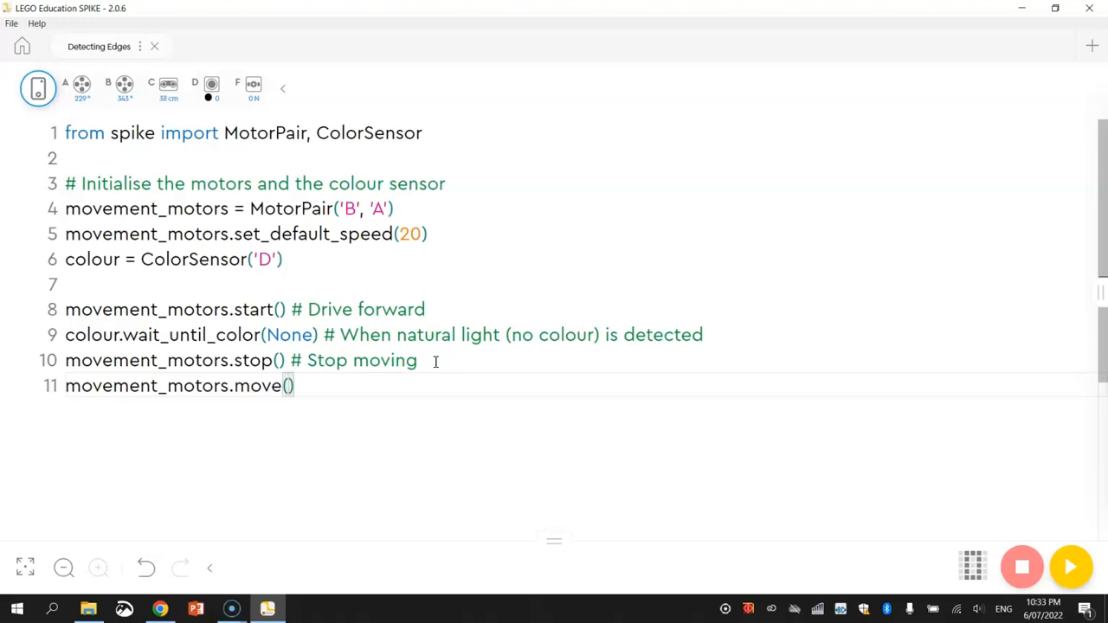
pyautogui.write('-10')
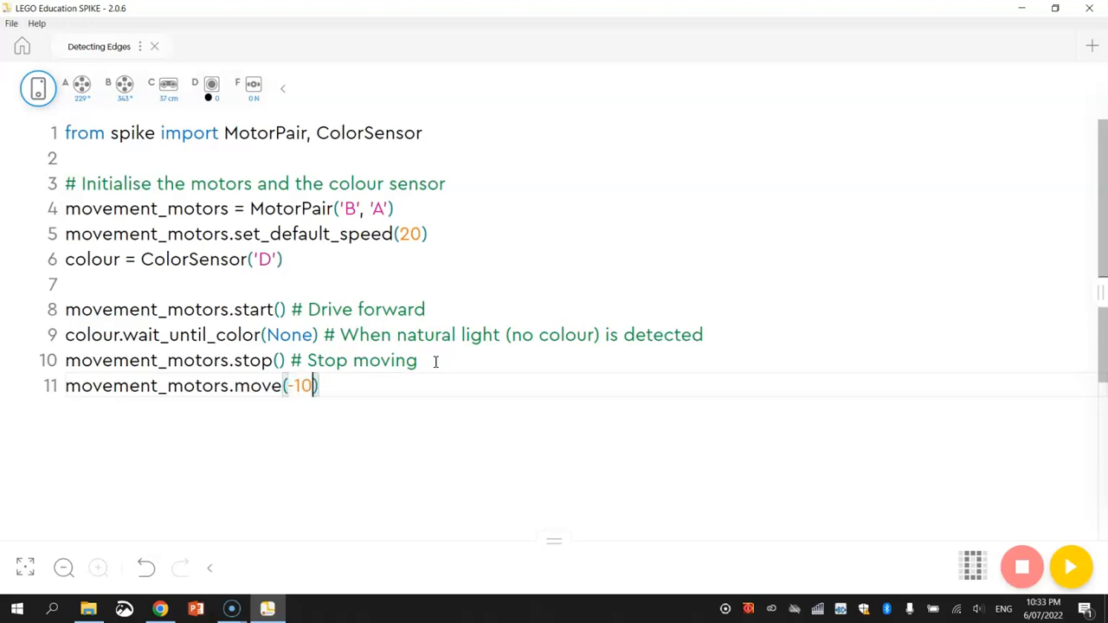
pyautogui.write(", 'cm'")
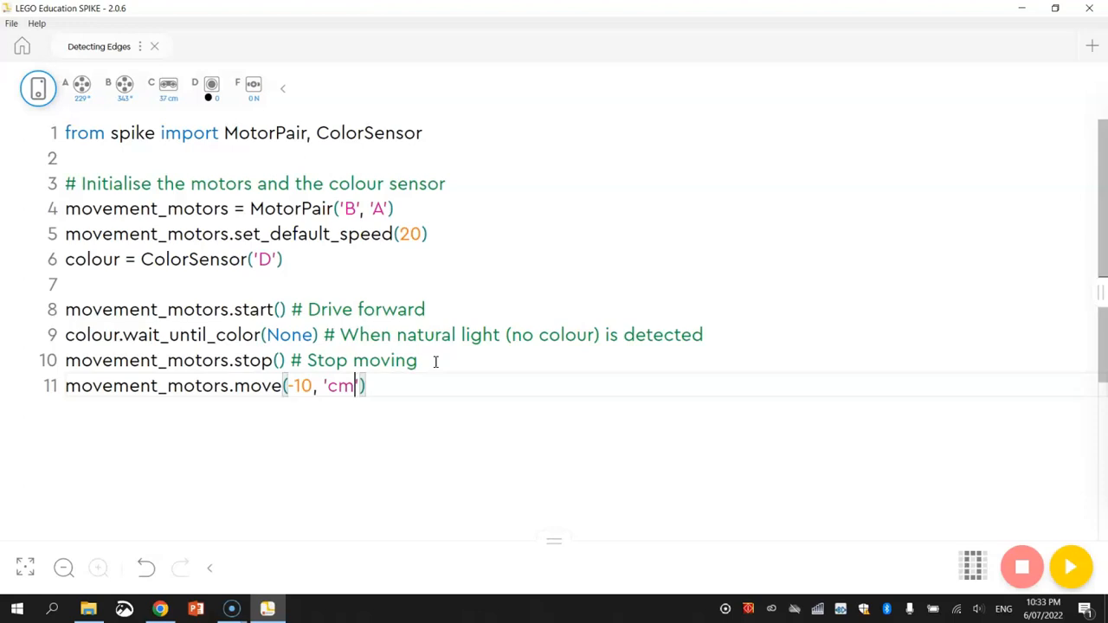
pyautogui.write('#')
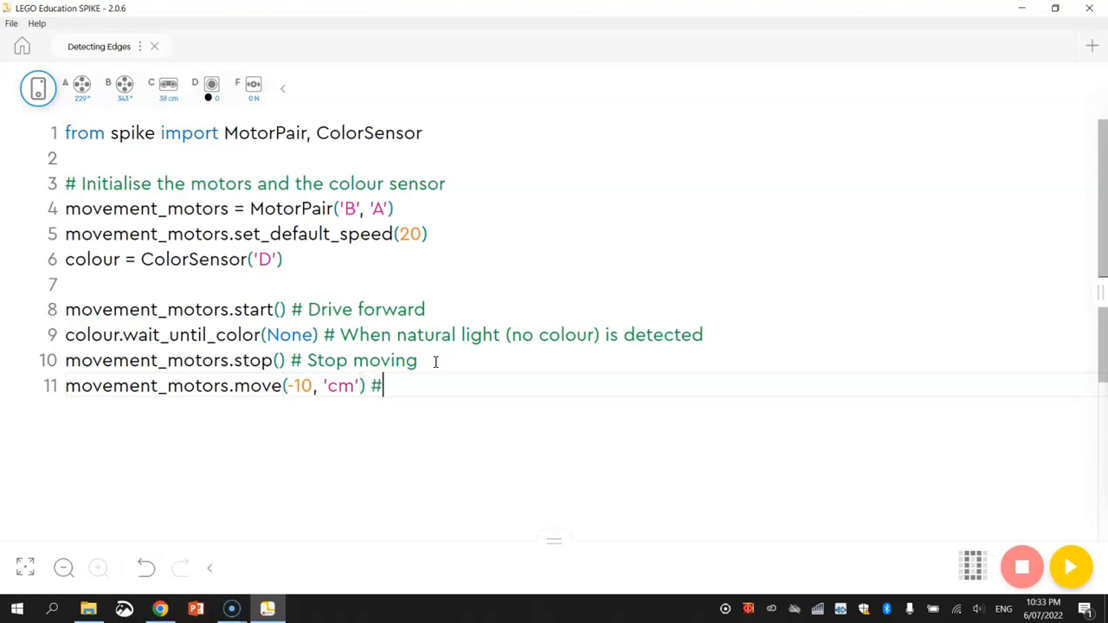
pyautogui.write('Reverse')
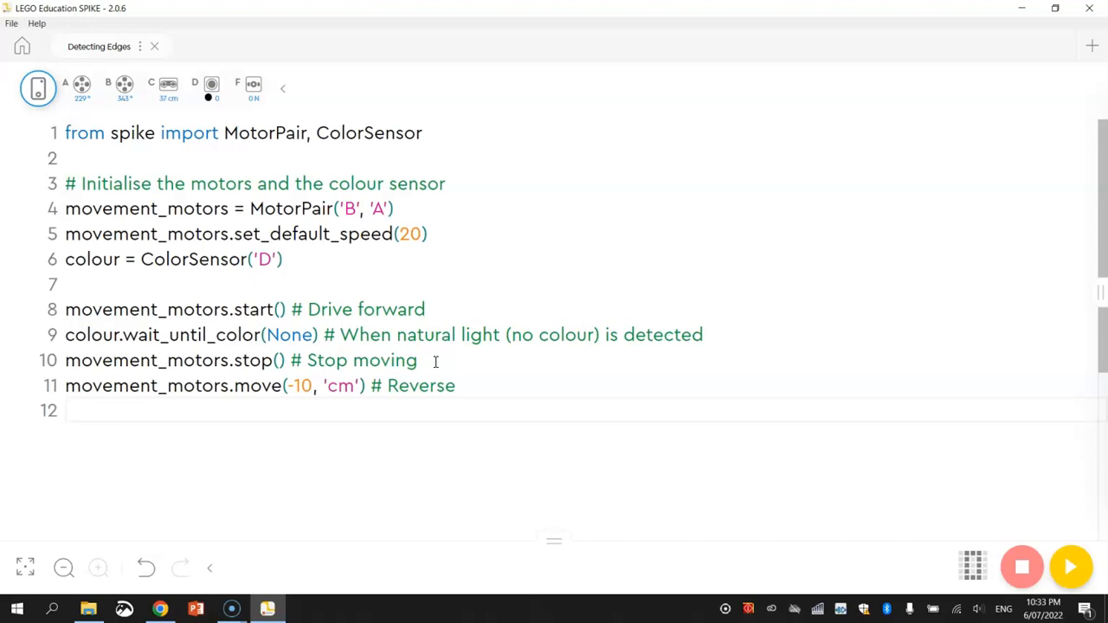
# - Add movement_motors.move_tank(8, 'cm', left_speed = 100, right_speed = -100)
pyautogui.write('m')
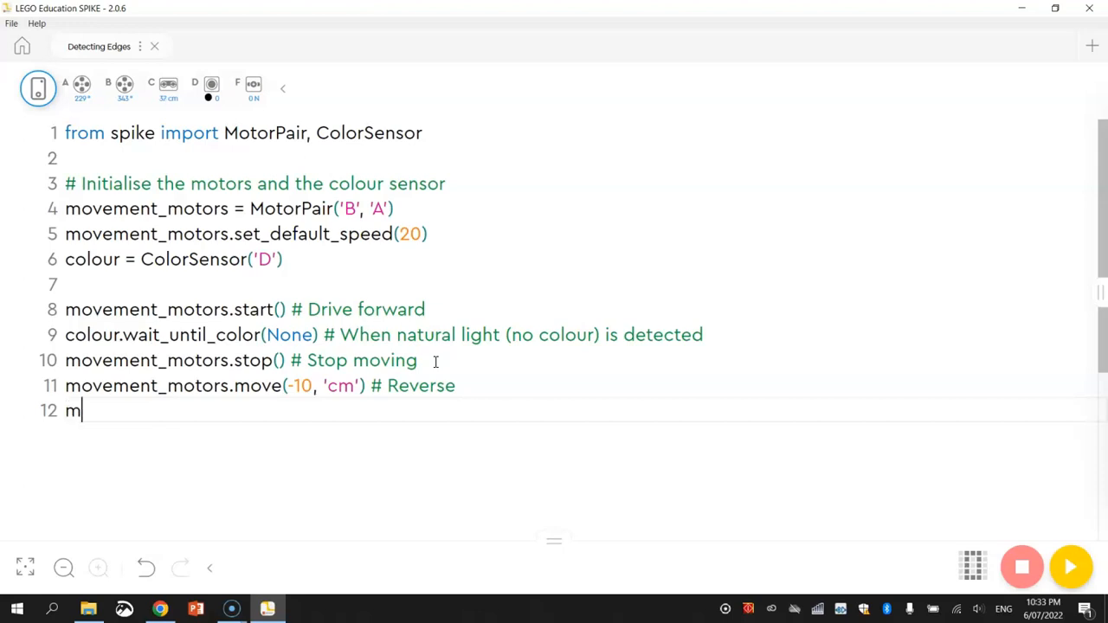
pyautogui.write('ovement_mot')
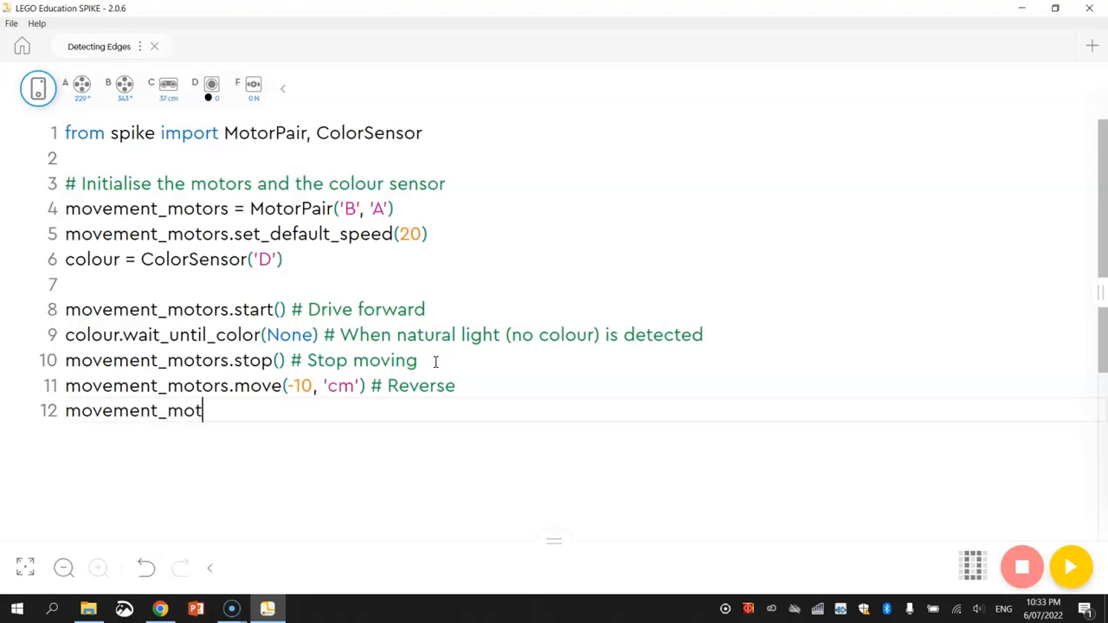
pyautogui.write('ors.')
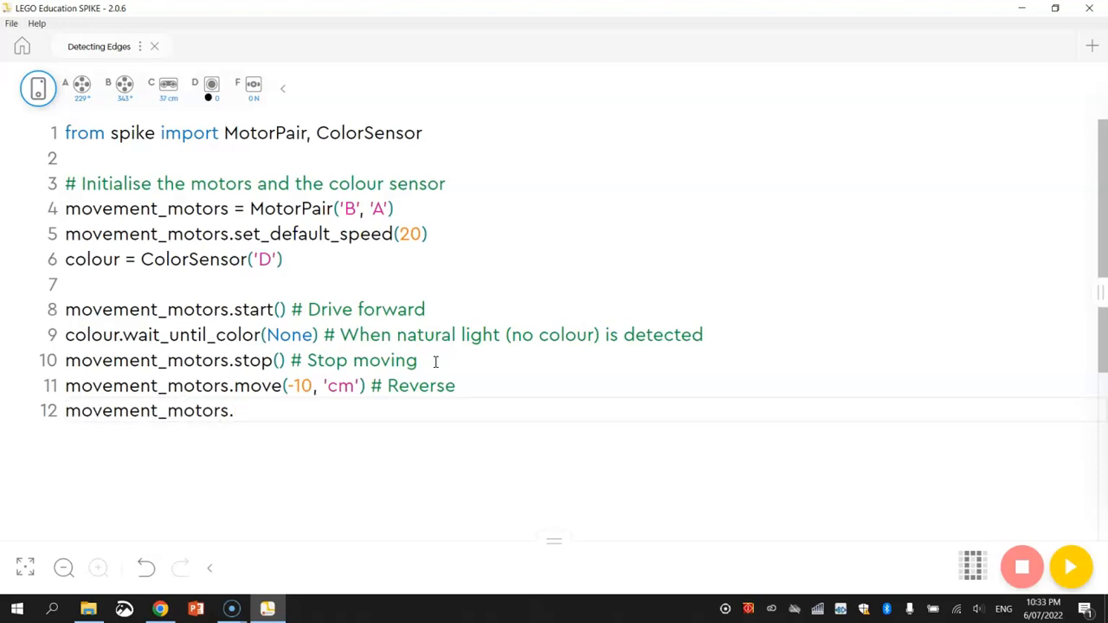
pyautogui.write('move_tank')
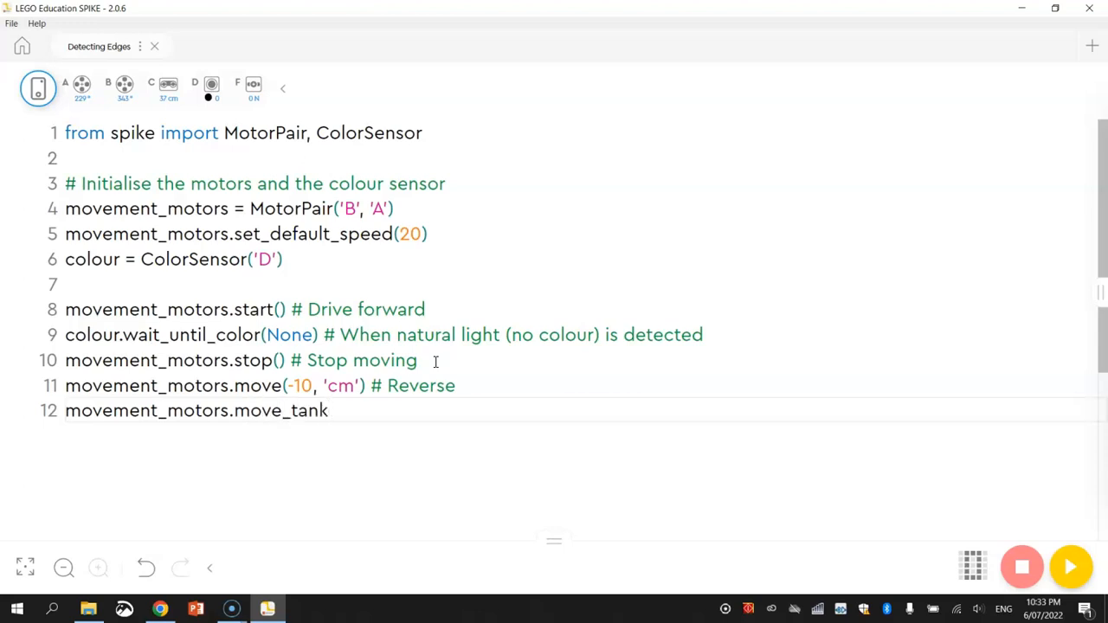
pyautogui.write('()')
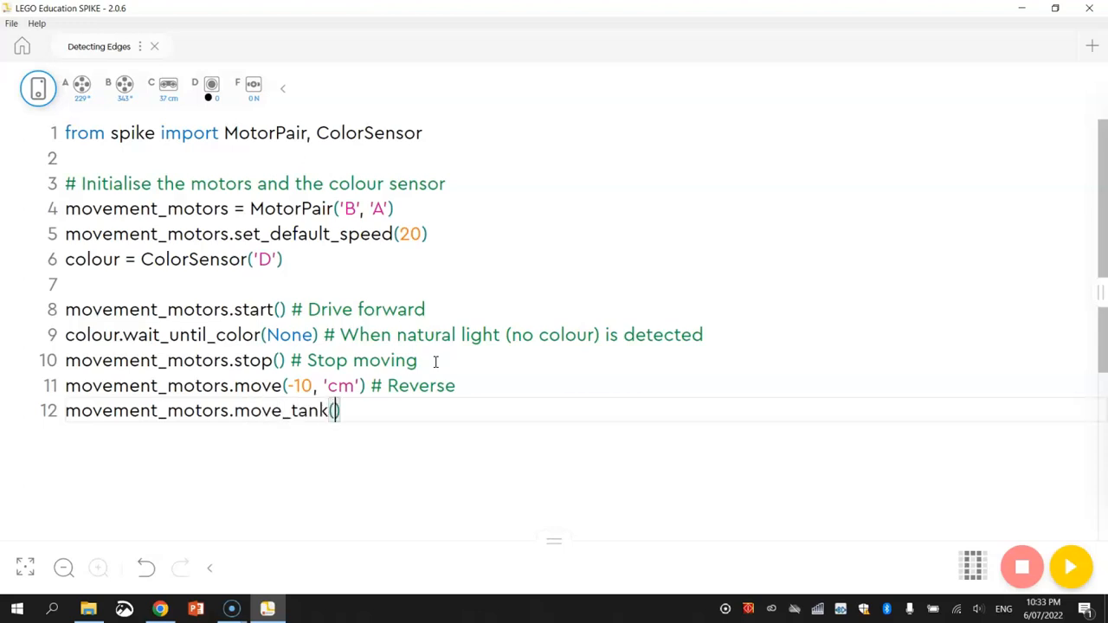
pyautogui.write('8')
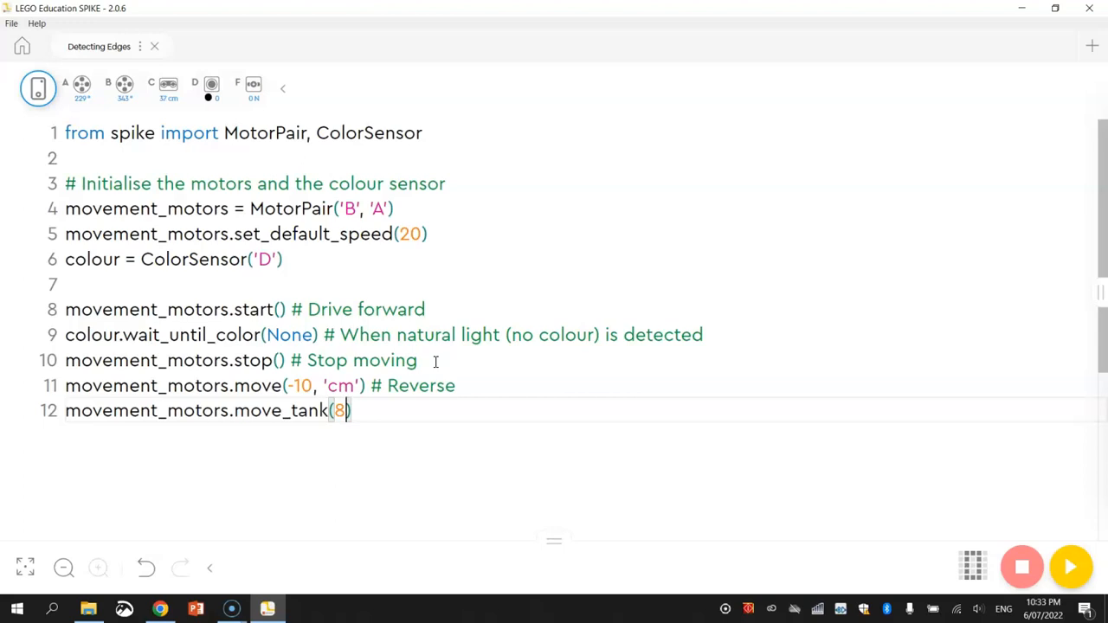
pyautogui.write(", 'cm'")
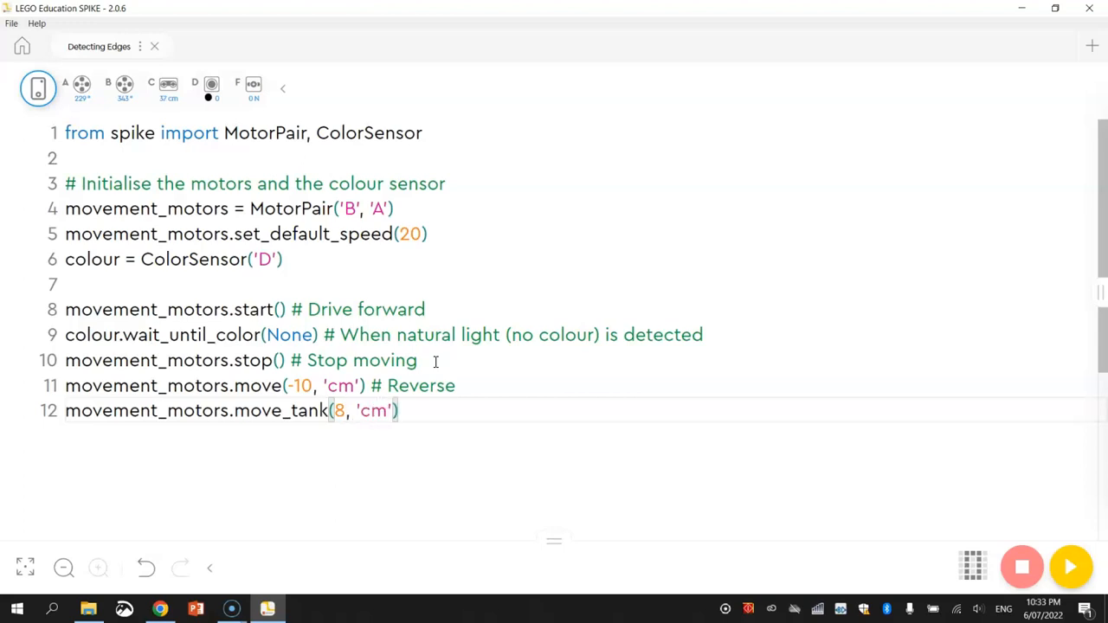
pyautogui.write(',')
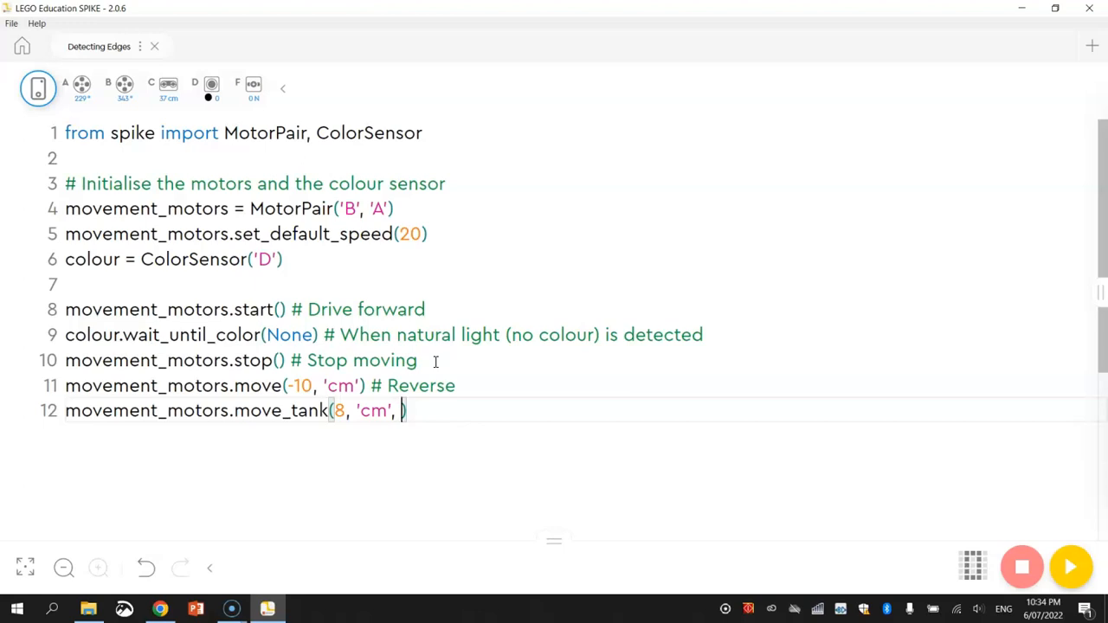
pyautogui.write('left_speed =')
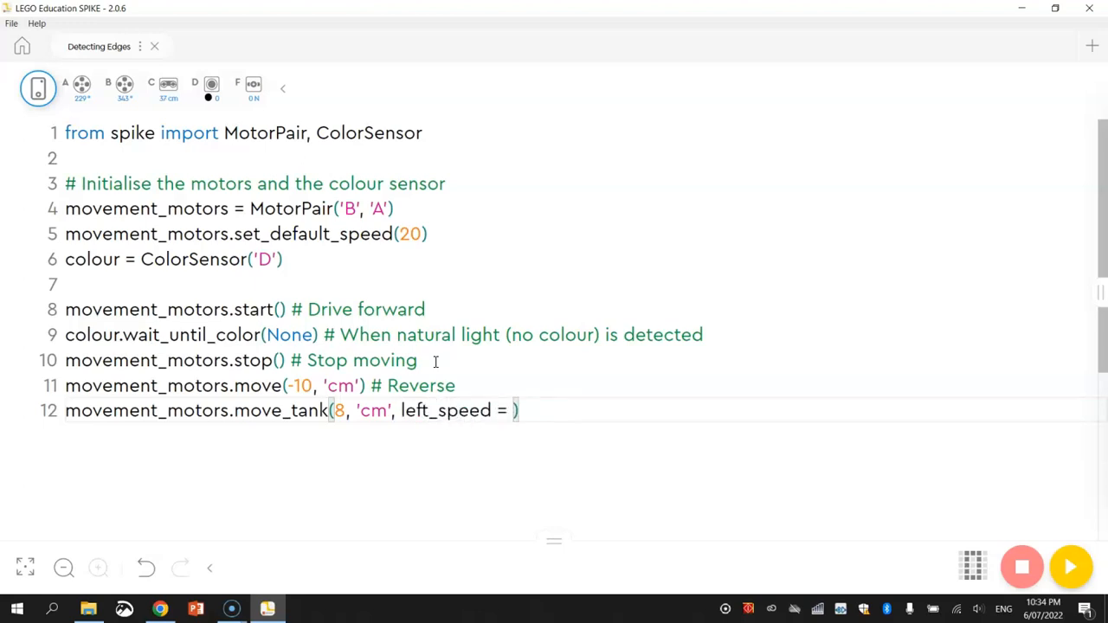
pyautogui.write('100, right_speed =')
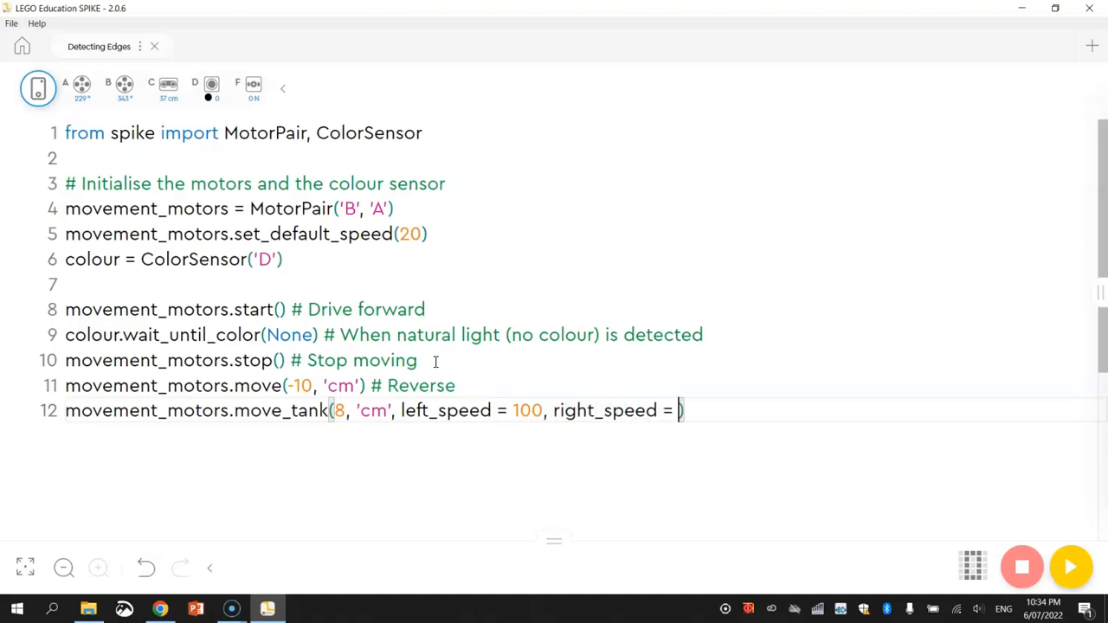
pyautogui.write('-100')
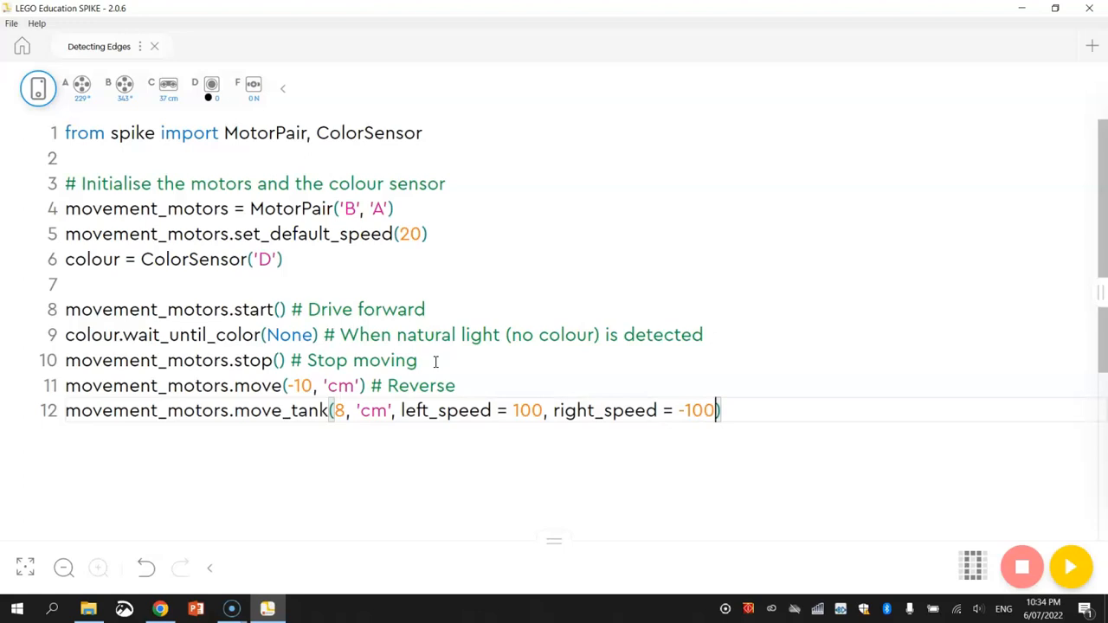
# - Comment the tank move as '# Spin around to face a new direction'
pyautogui.write('# Spin around to a')
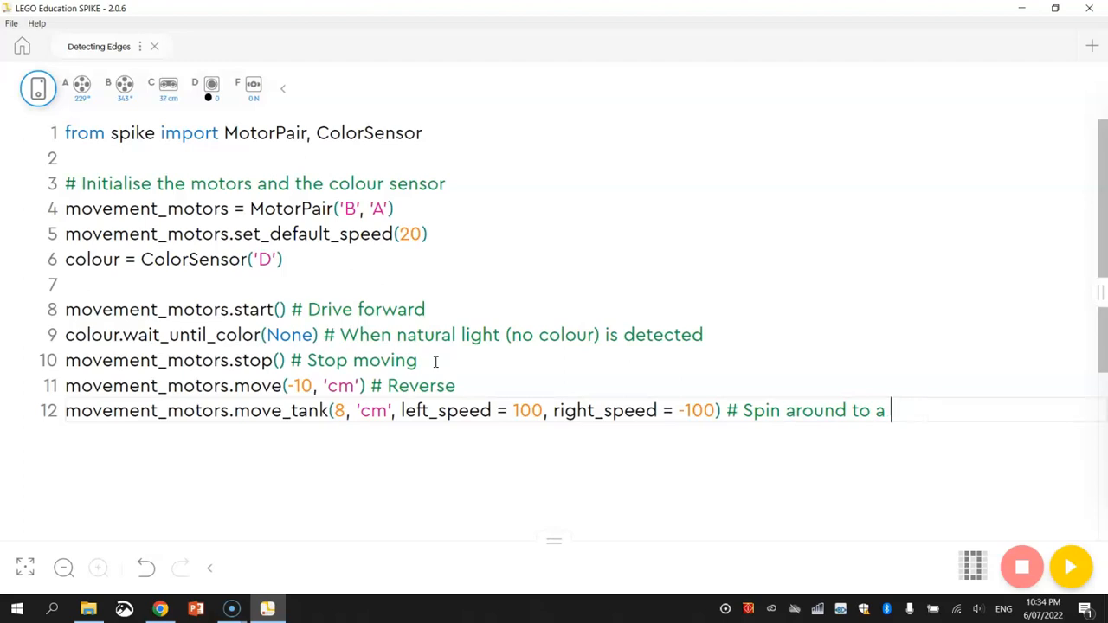
pyautogui.write('face a new')
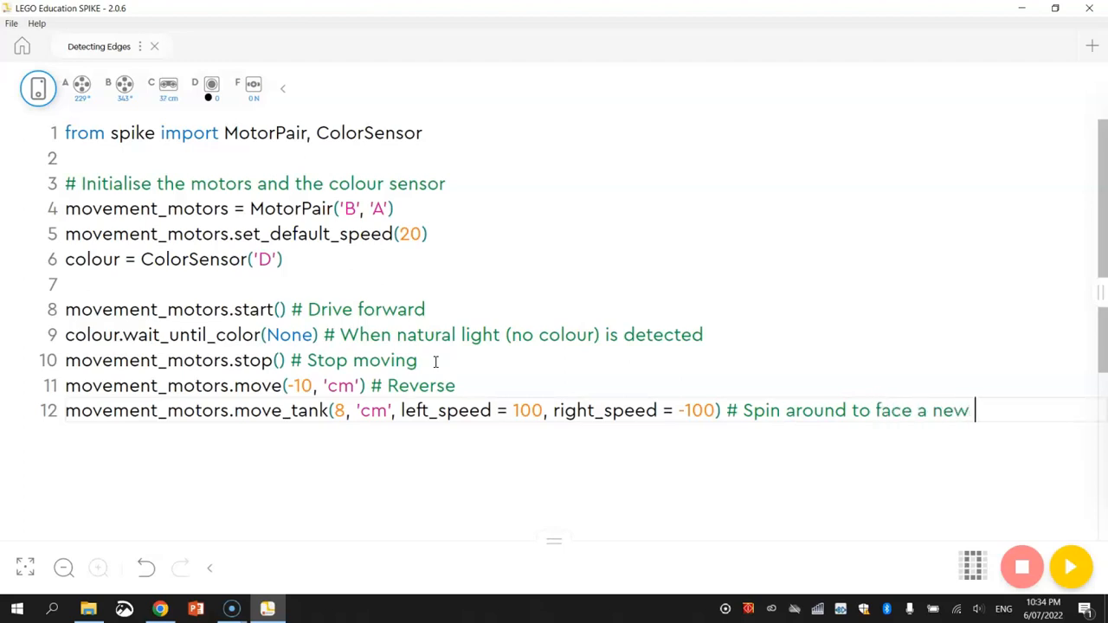
pyautogui.write('direction')
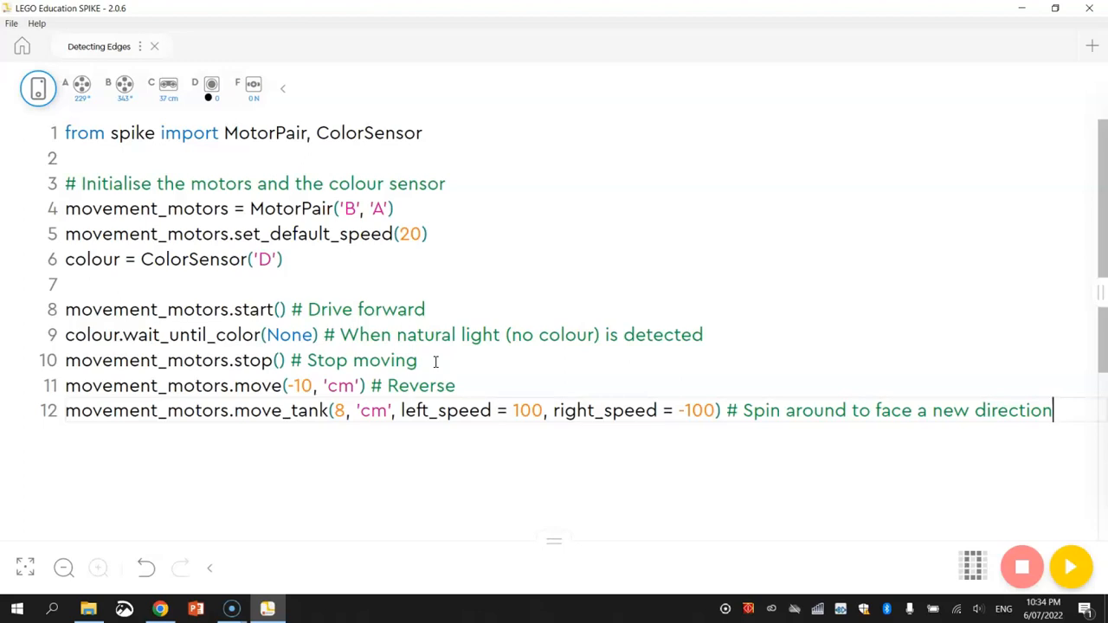
pyautogui.moveTo(419, 305)
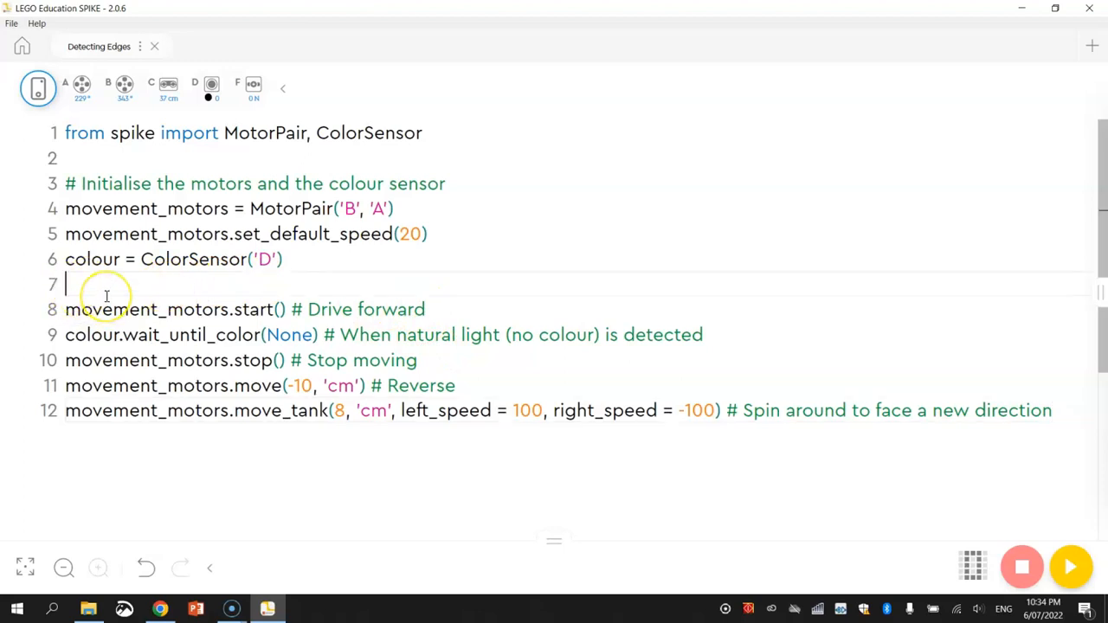
# - Add a while True: line and indent the drive, wait, stop, reverse and spin lines into it
pyautogui.write('wh')
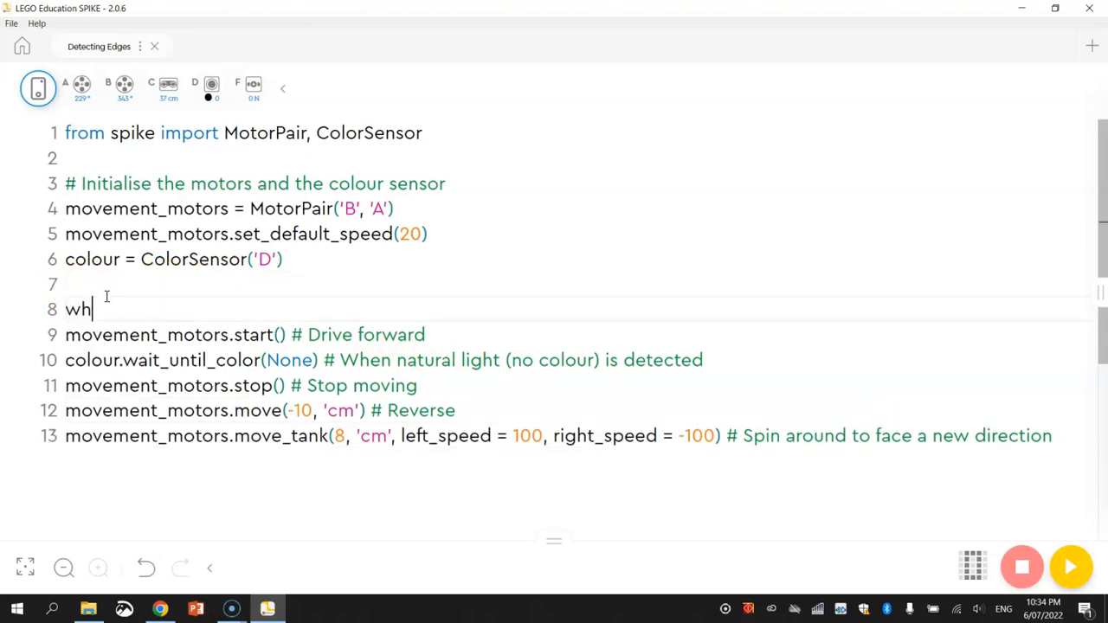
pyautogui.write('ile True:')
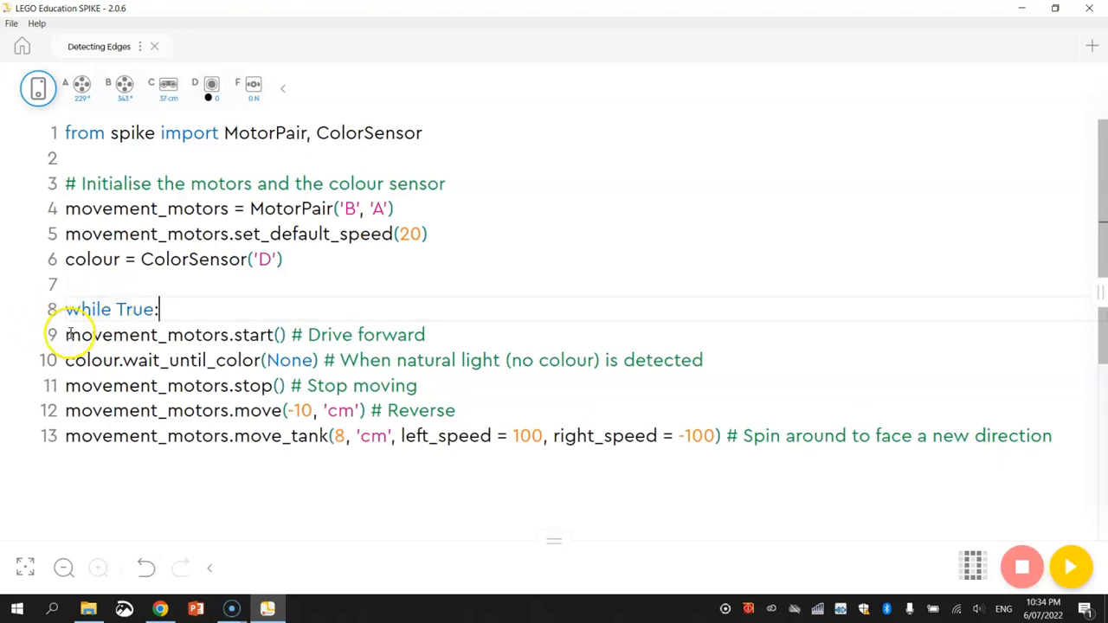
pyautogui.moveTo(66, 335); pyautogui.dragTo(1042, 437)
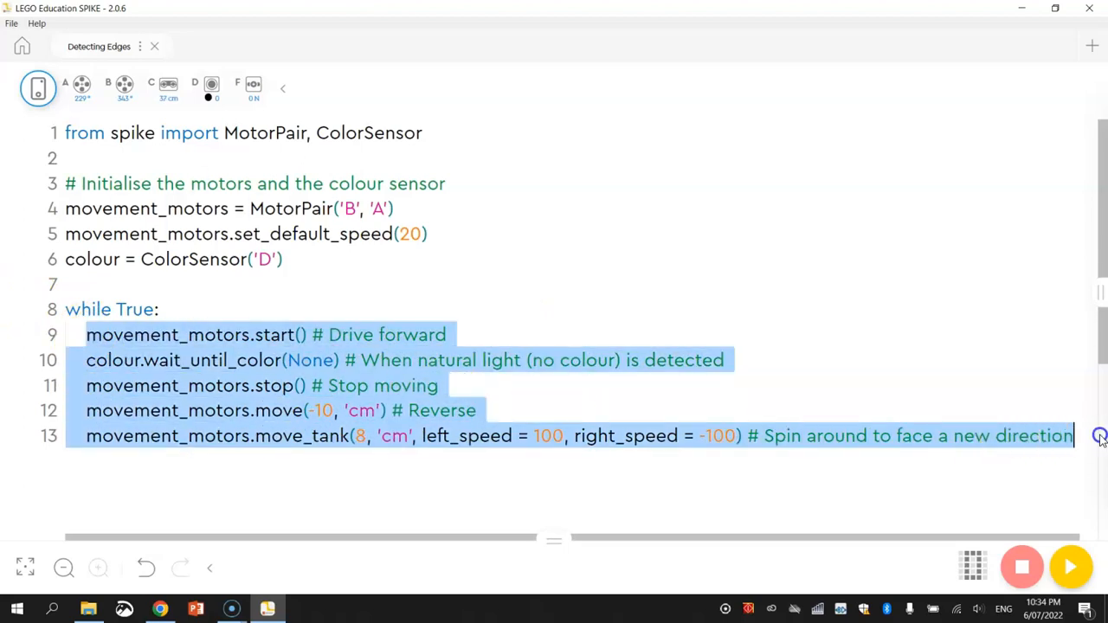
pyautogui.click(63, 328)
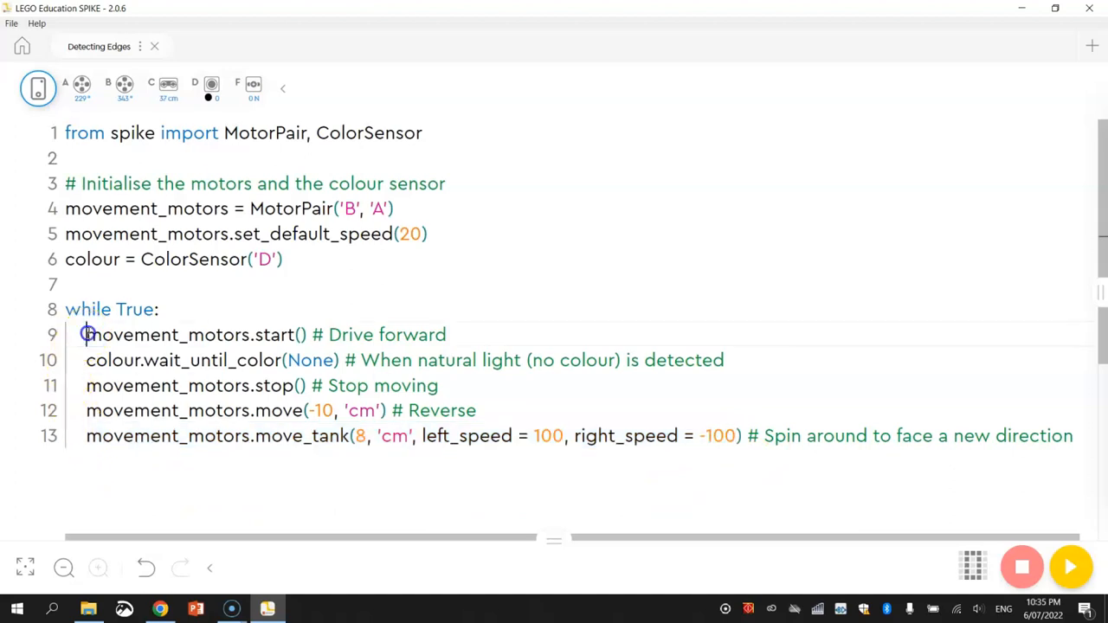
pyautogui.moveTo(87, 336); pyautogui.dragTo(553, 437)
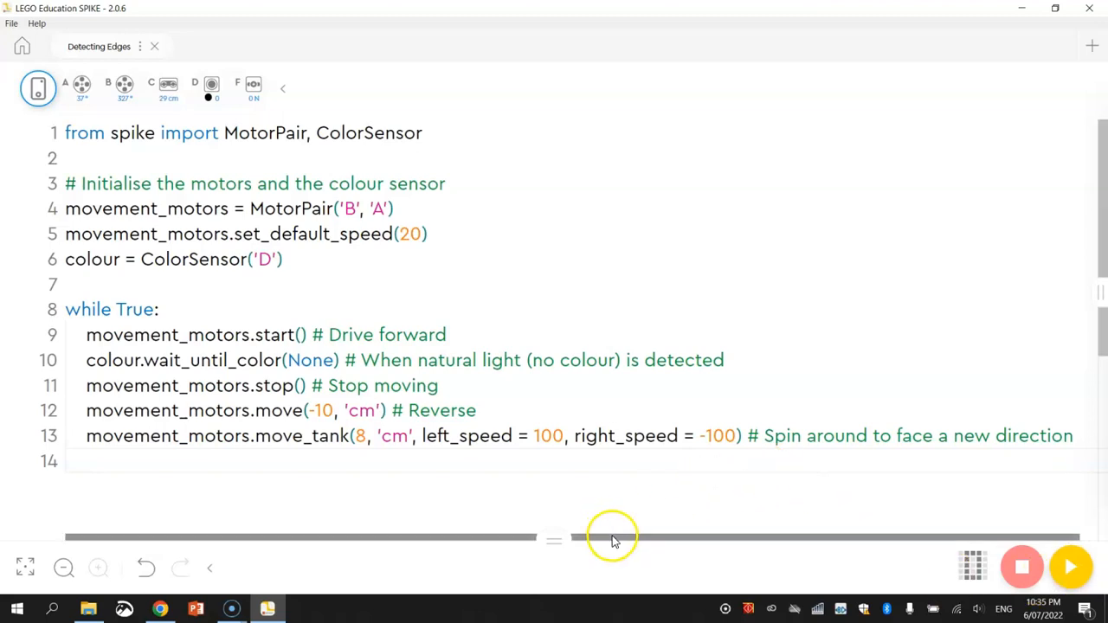
pyautogui.doubleClick(184, 360)
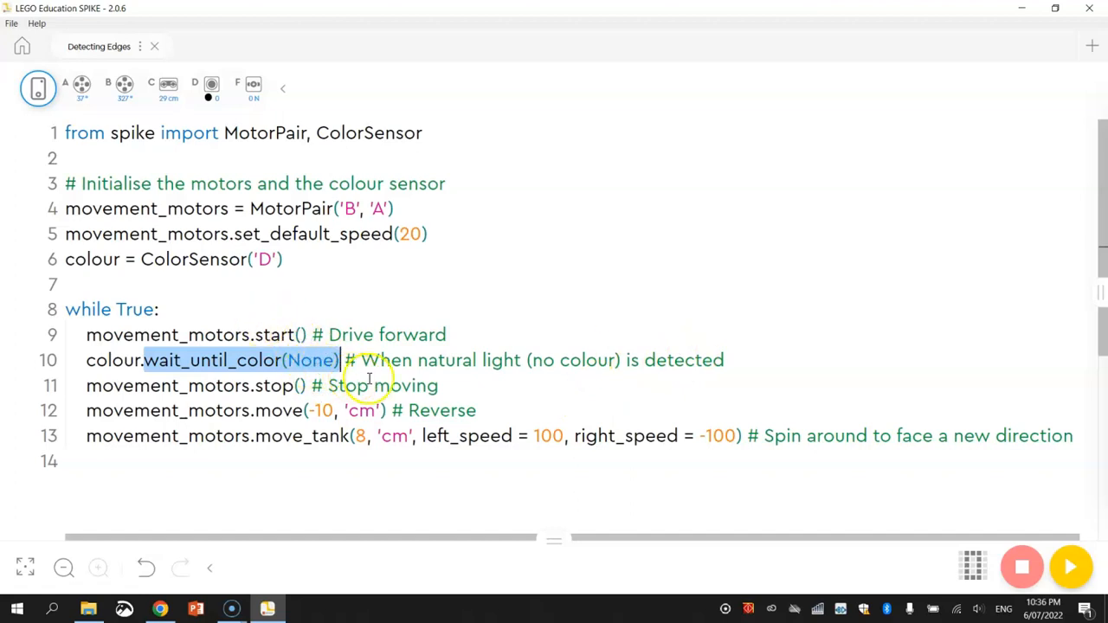
pyautogui.moveTo(599, 437)
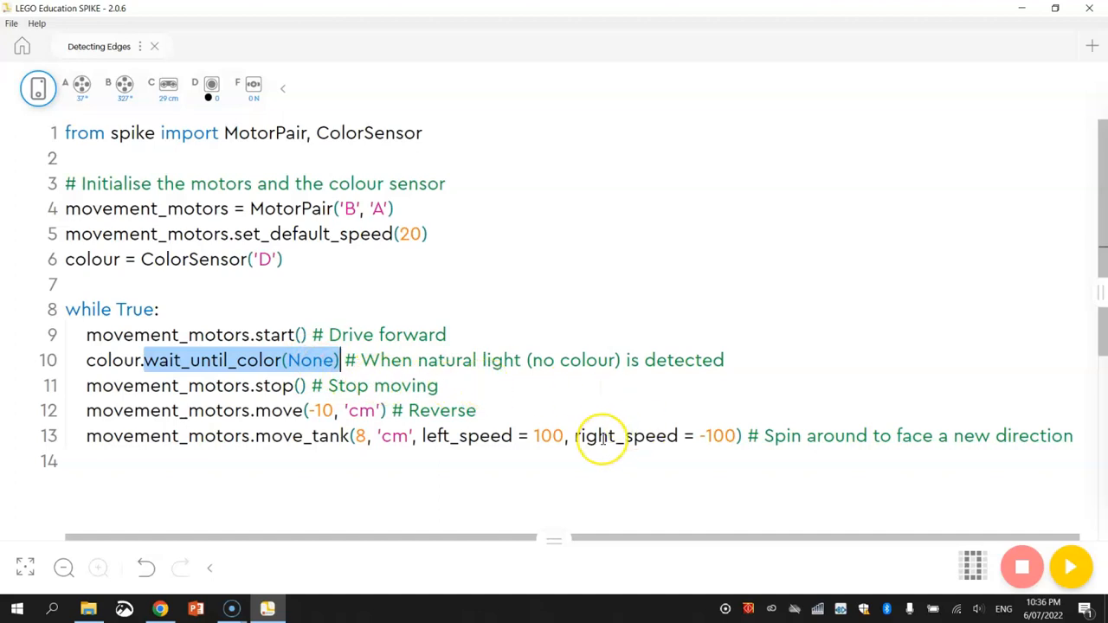
pyautogui.moveTo(8, 502)
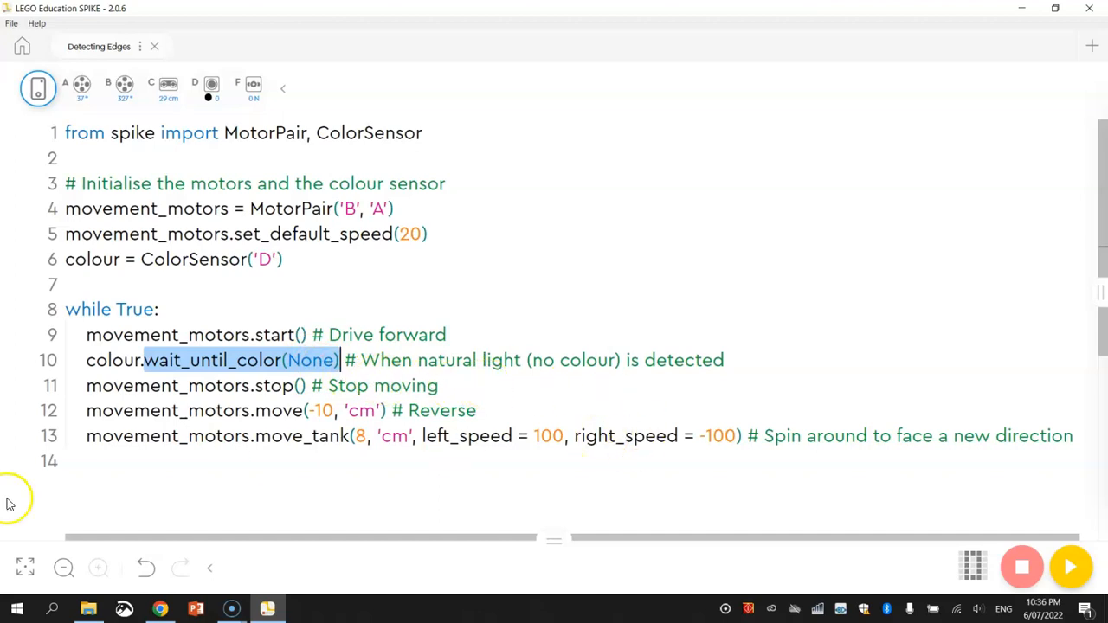